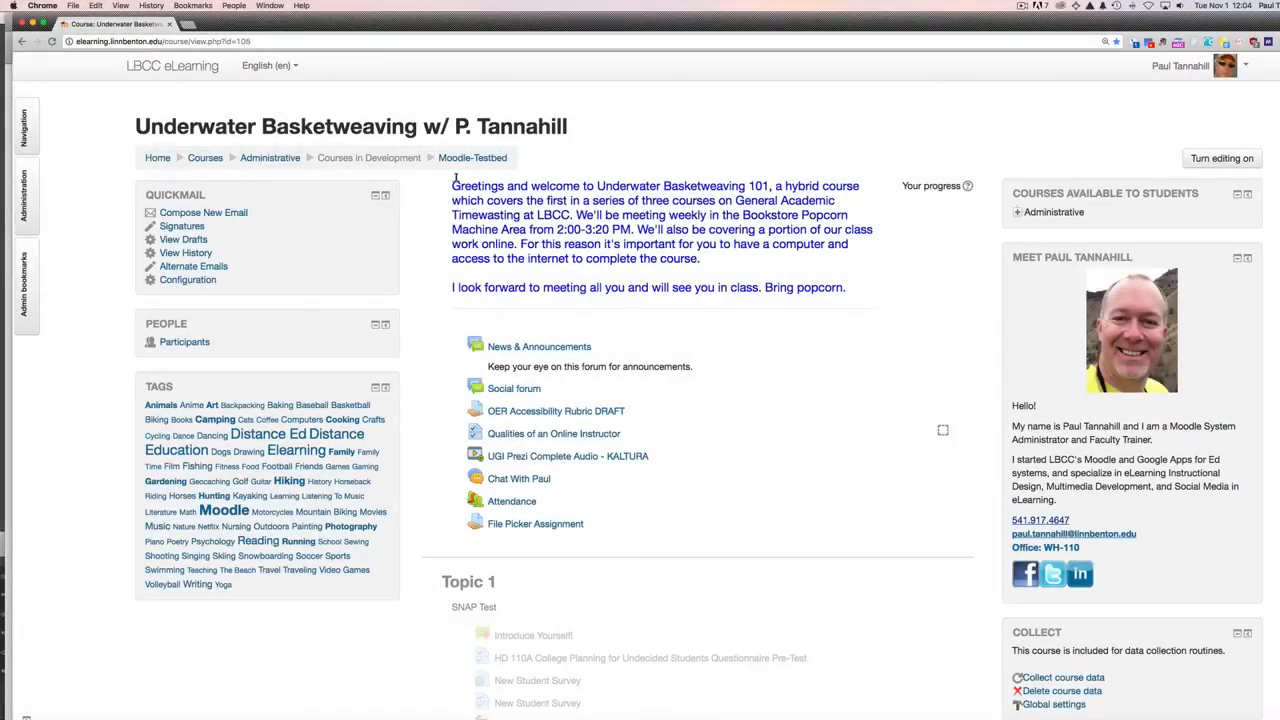
# Step: Reach the Edit settings page for Underwater Basketweaving via Course administration
pyautogui.click(24, 196)
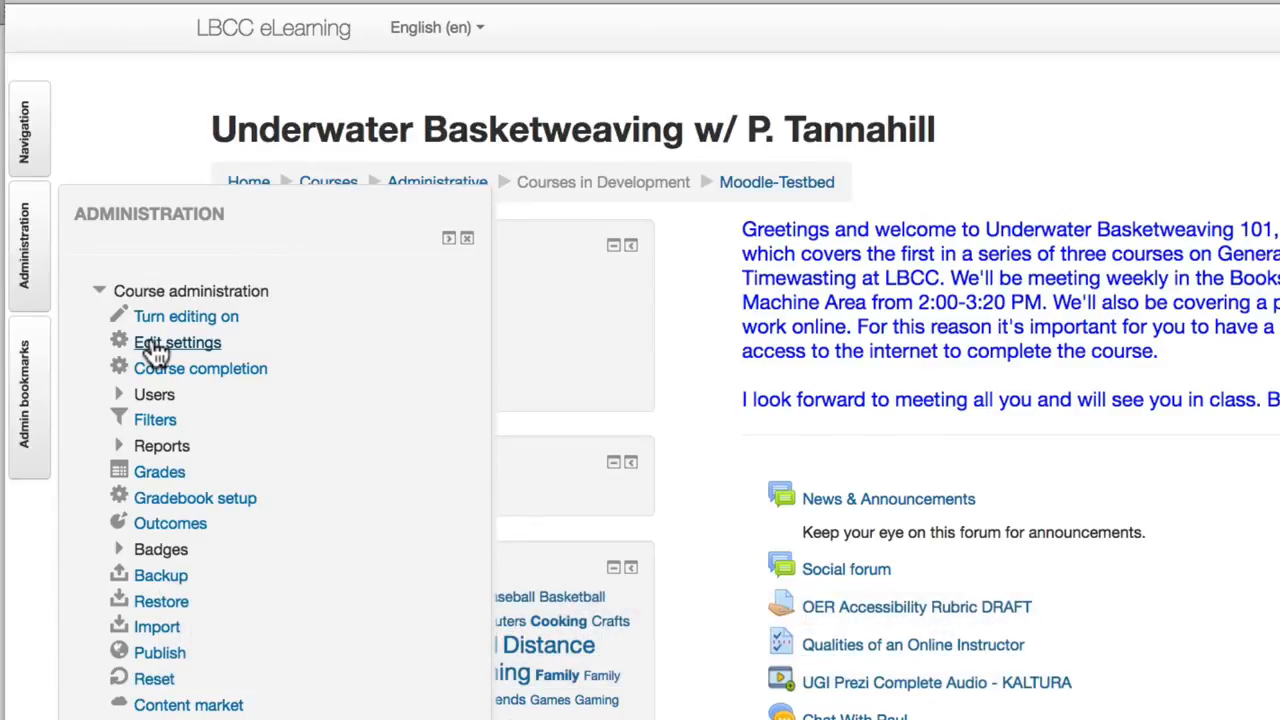
pyautogui.click(176, 342)
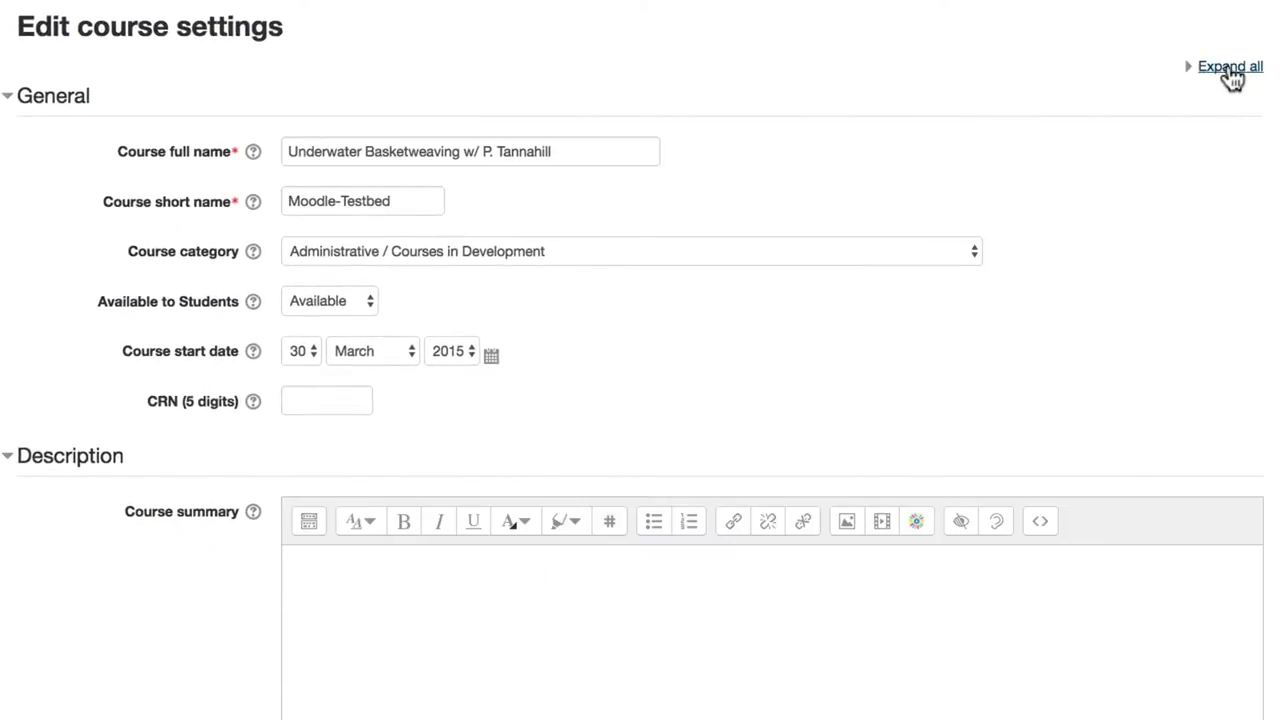
# Step: Expand all settings sections and review the Group mode help under Groups
pyautogui.click(1228, 66)
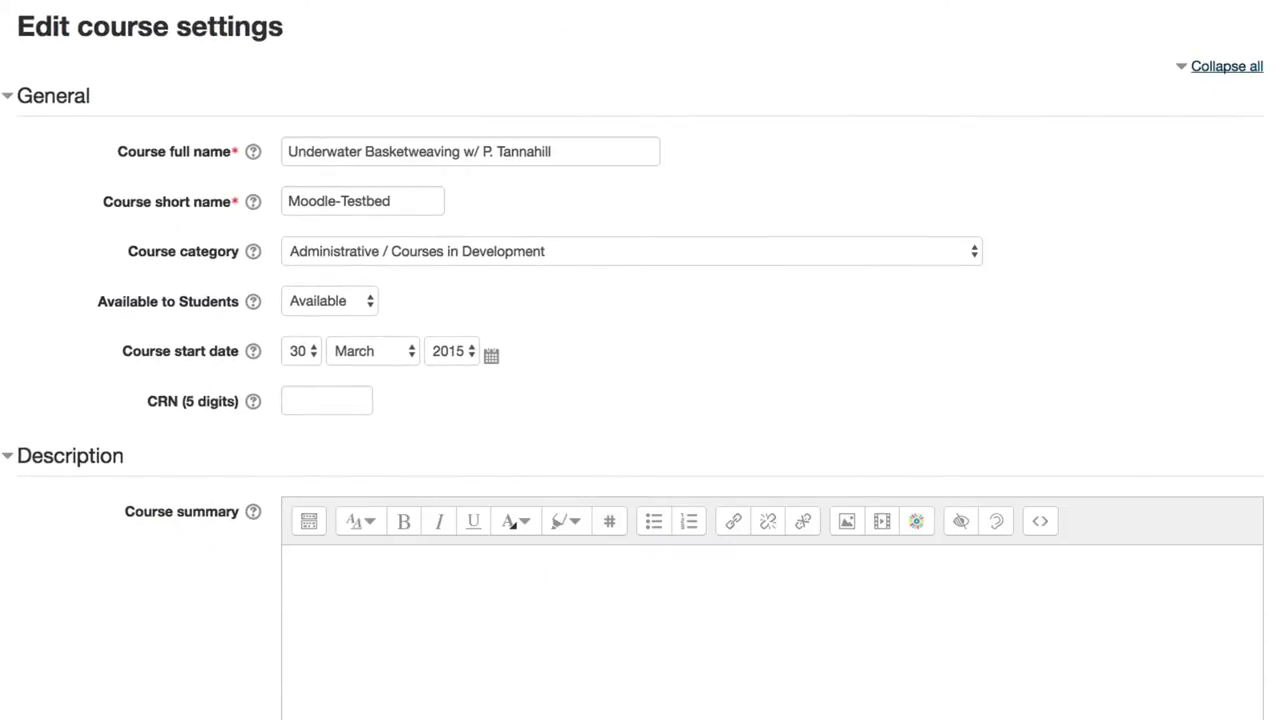
pyautogui.scroll(-3)
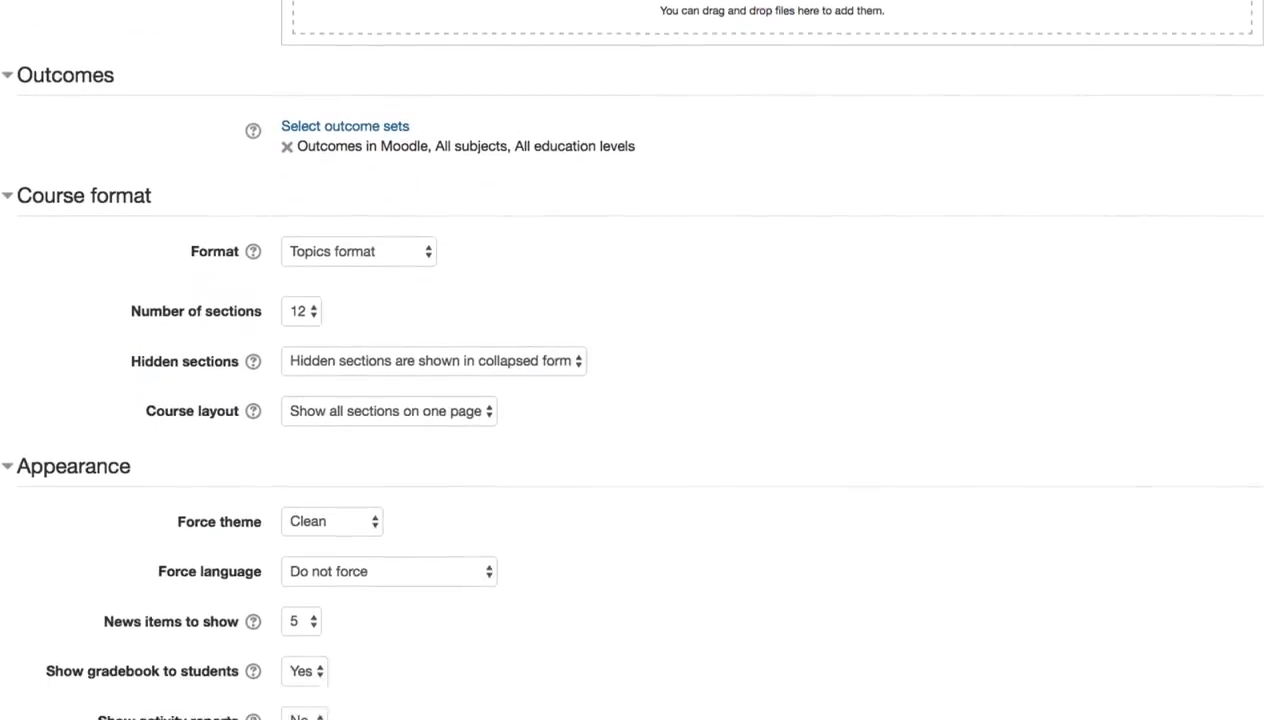
pyautogui.scroll(-3)
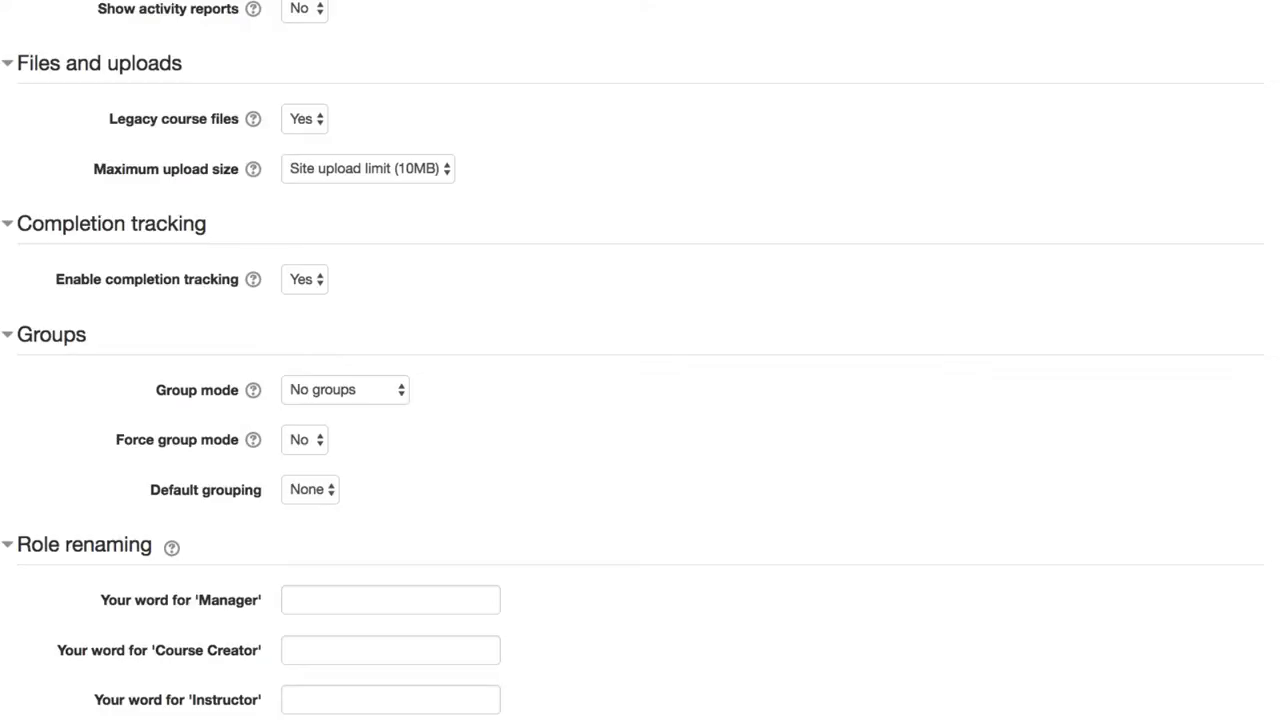
pyautogui.scroll(-3)
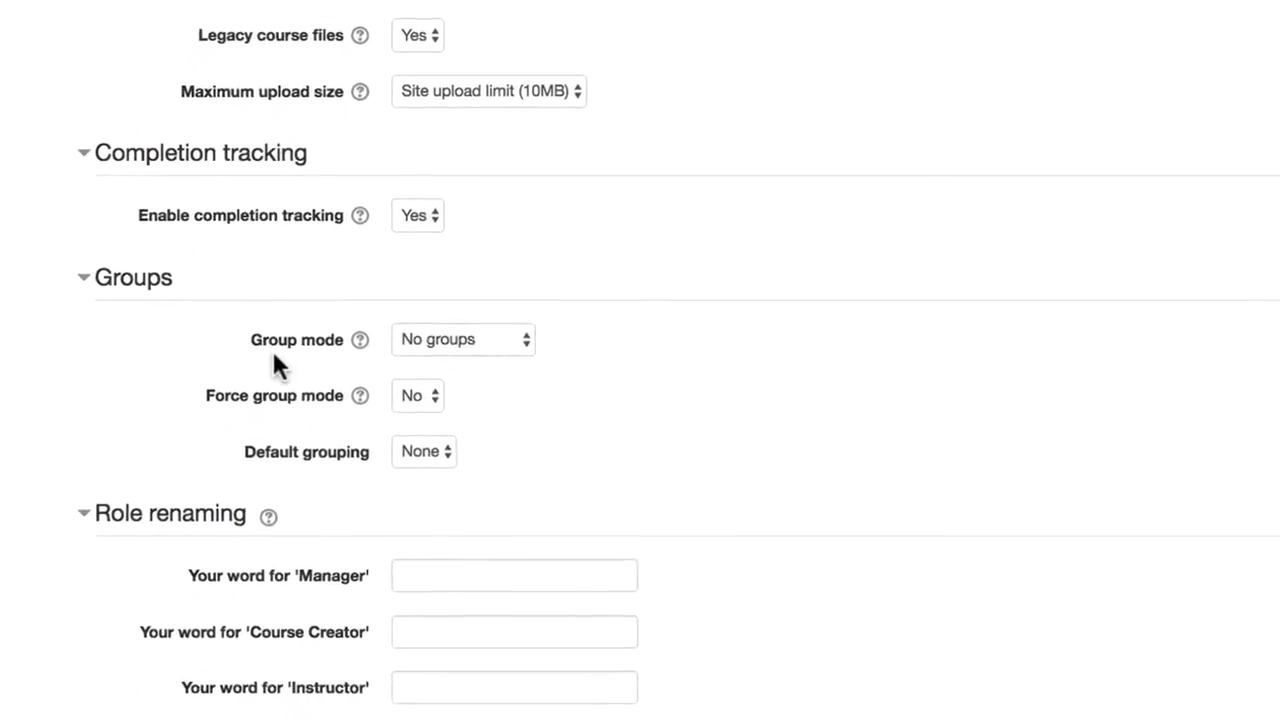
pyautogui.click(360, 340)
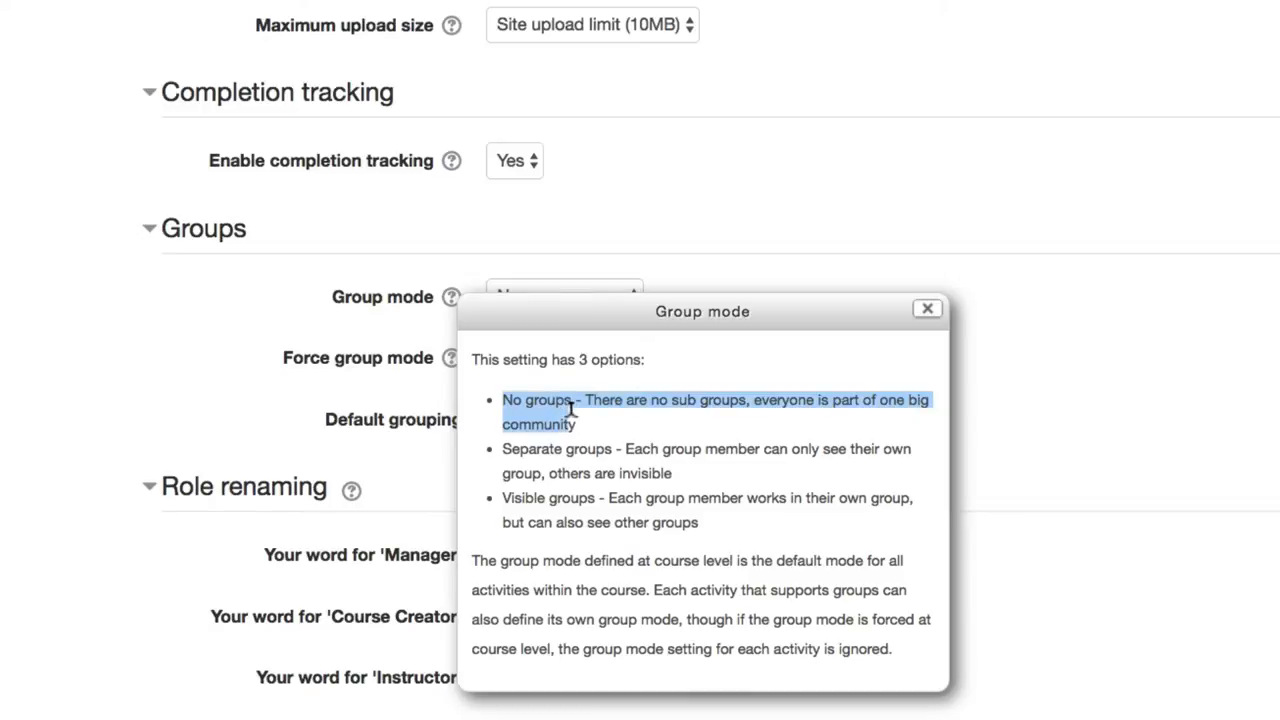
pyautogui.moveTo(640, 436)
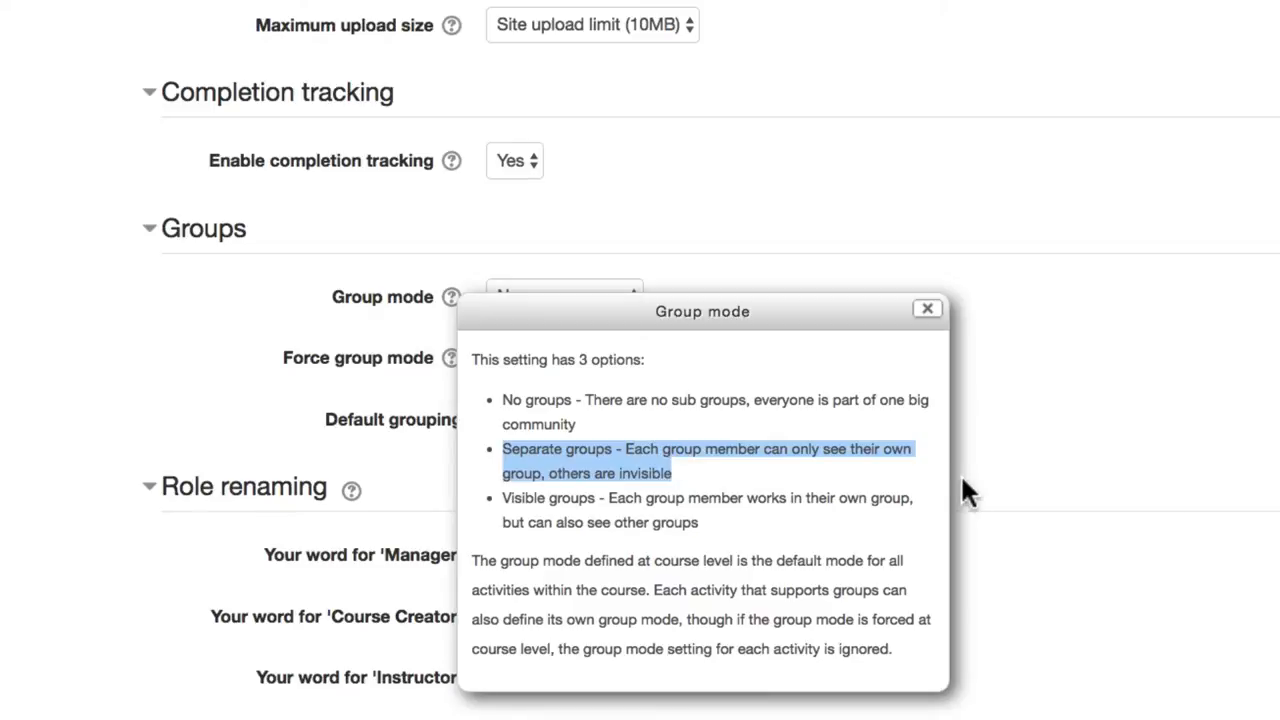
pyautogui.click(926, 308)
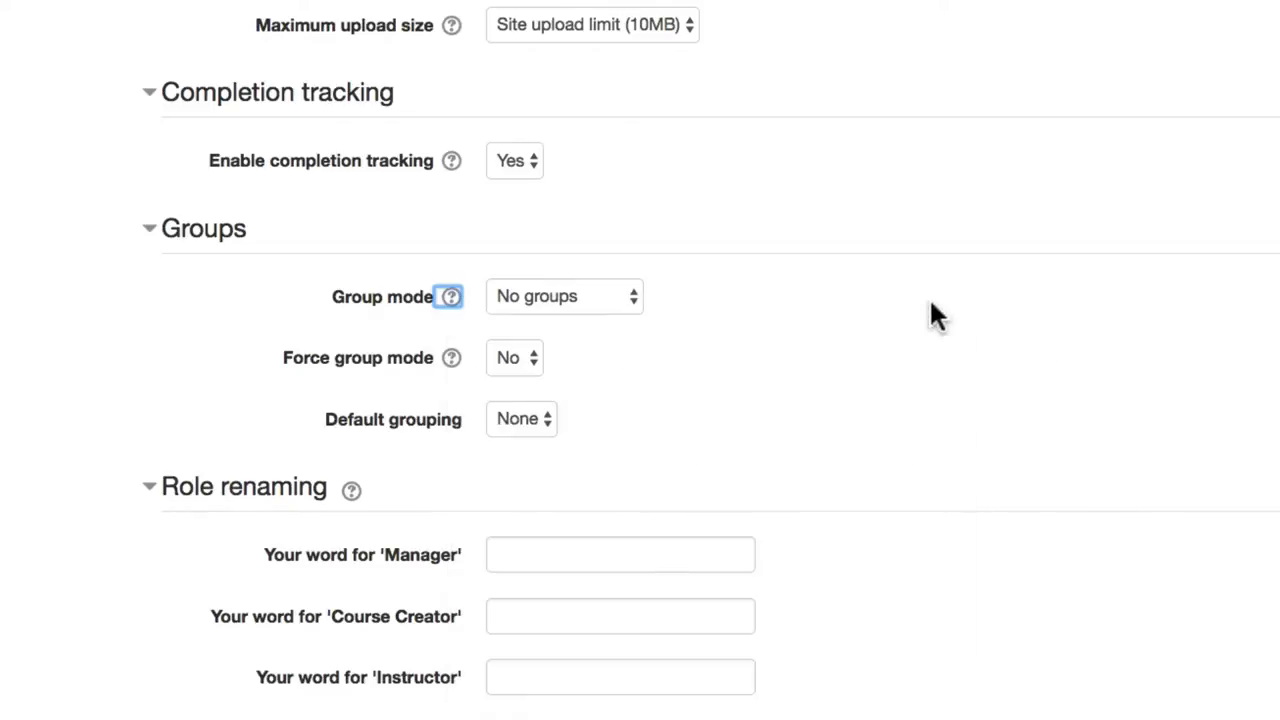
# Step: Set Group mode to Separate groups, check the Force group mode help, and save and display
pyautogui.click(564, 296)
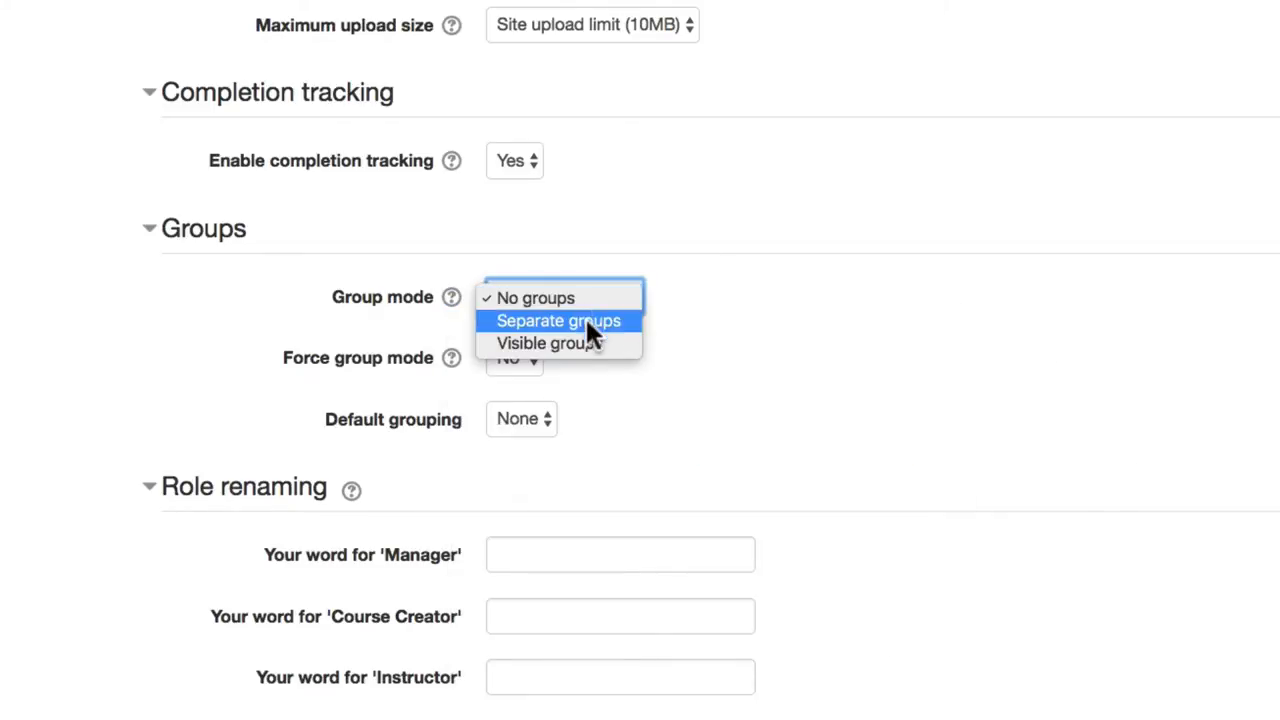
pyautogui.click(558, 320)
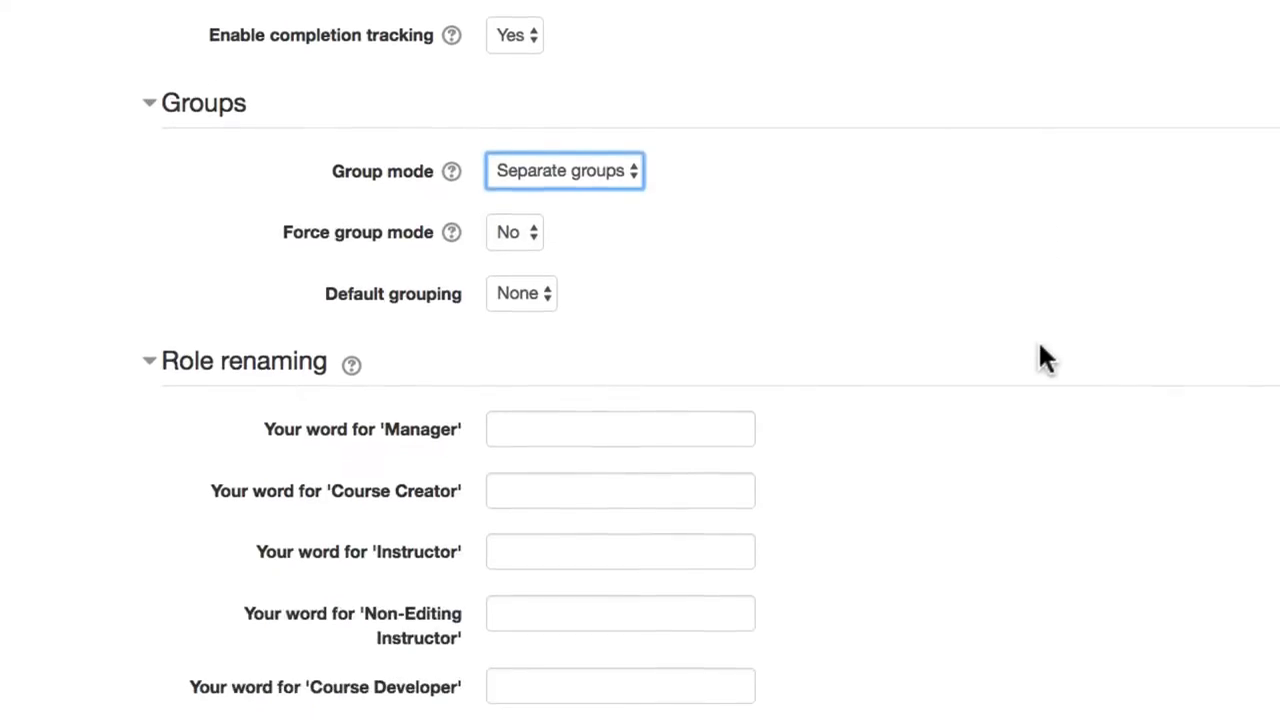
pyautogui.moveTo(452, 232)
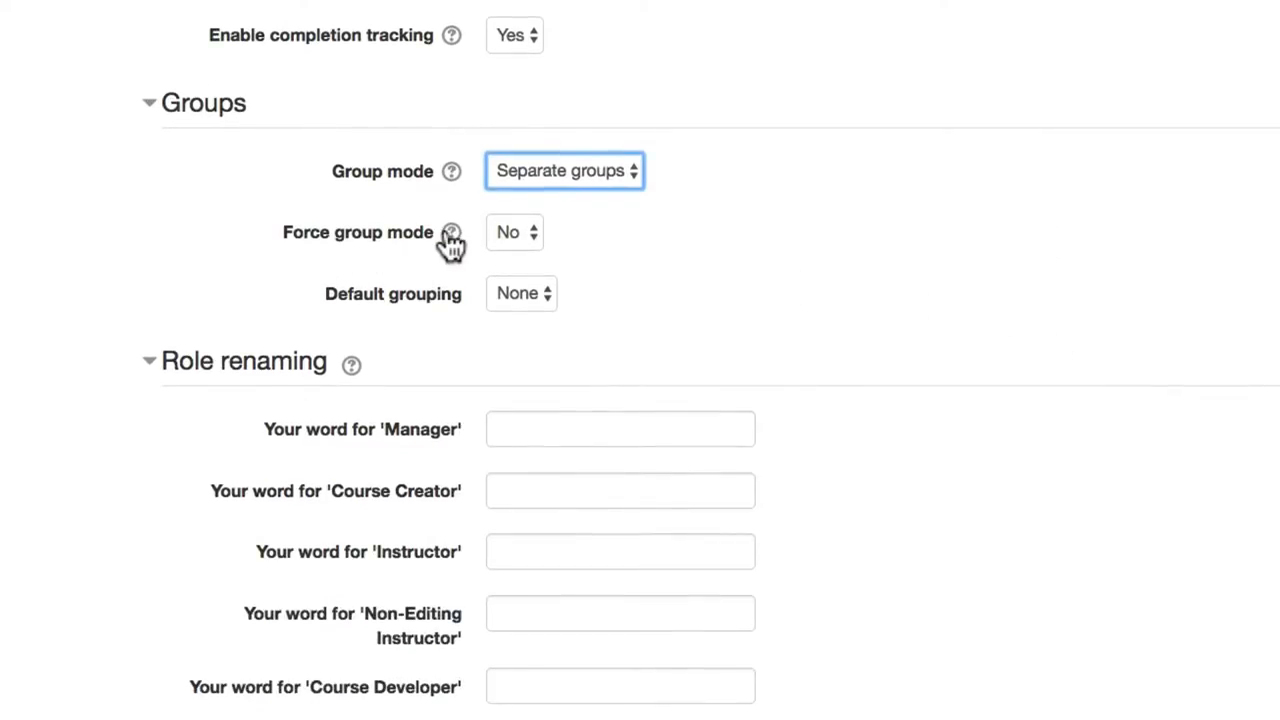
pyautogui.click(452, 232)
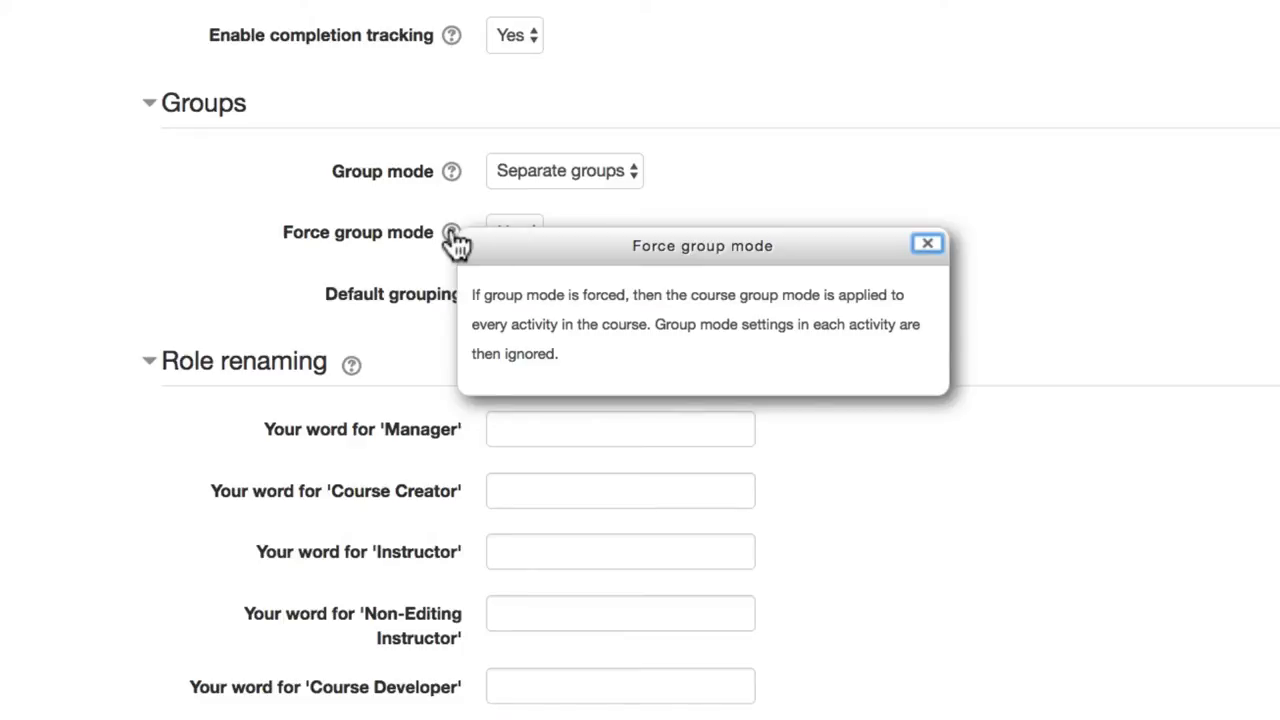
pyautogui.moveTo(310, 248)
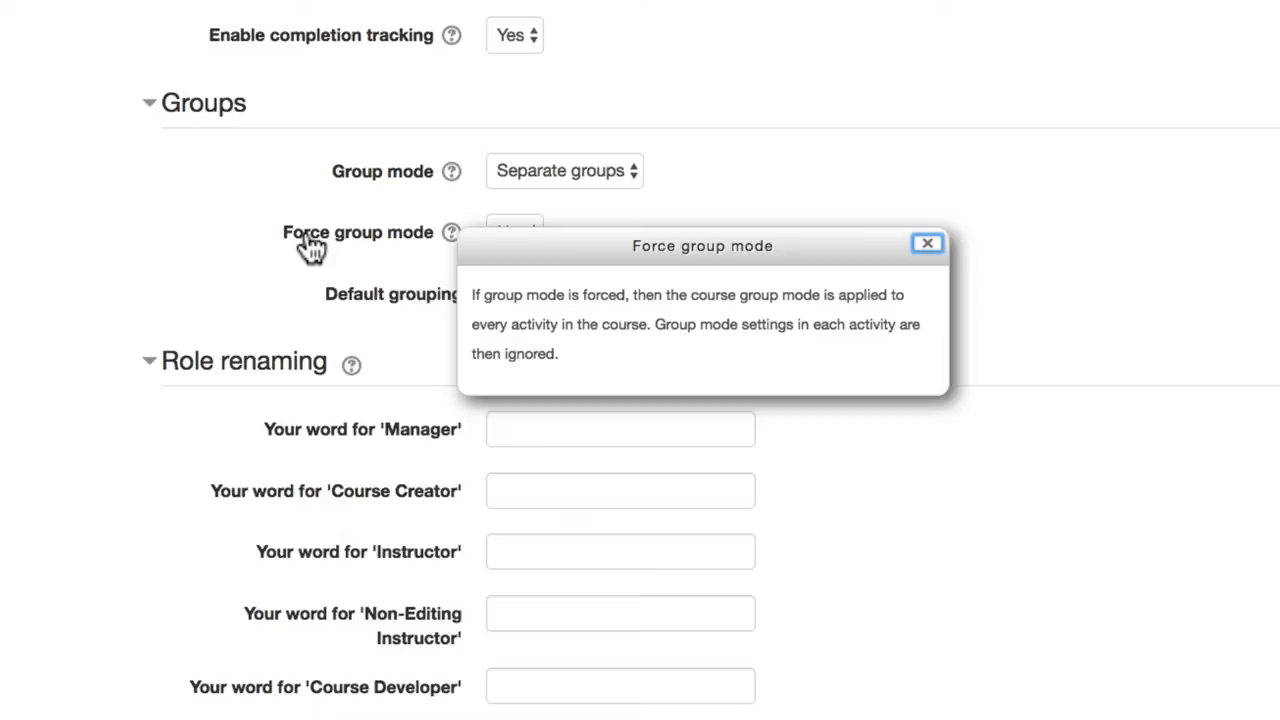
pyautogui.moveTo(398, 248)
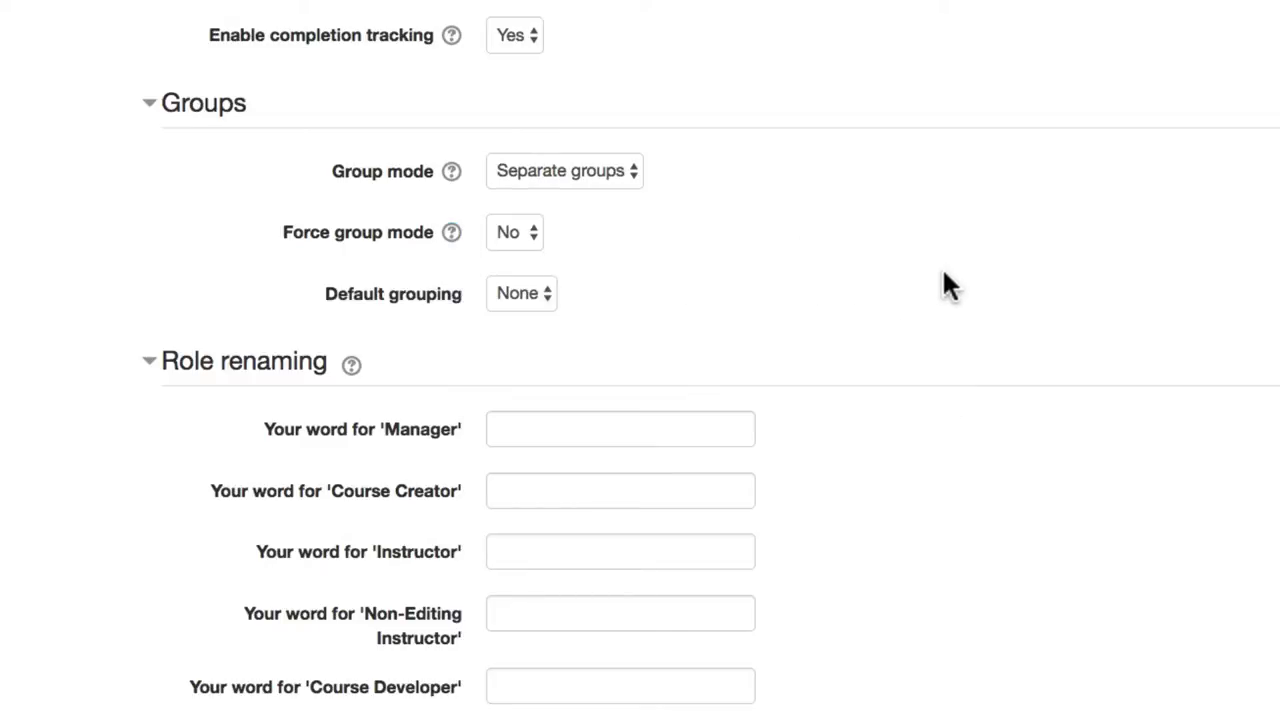
pyautogui.scroll(-3)
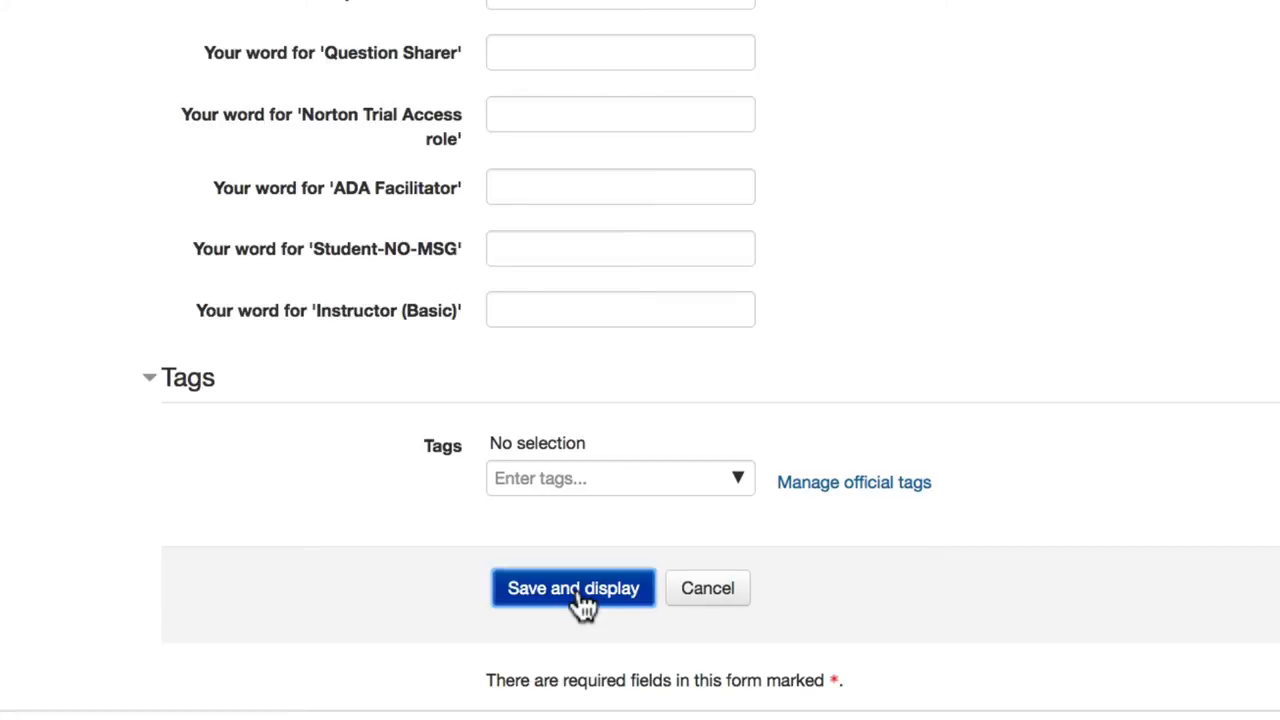
pyautogui.click(572, 588)
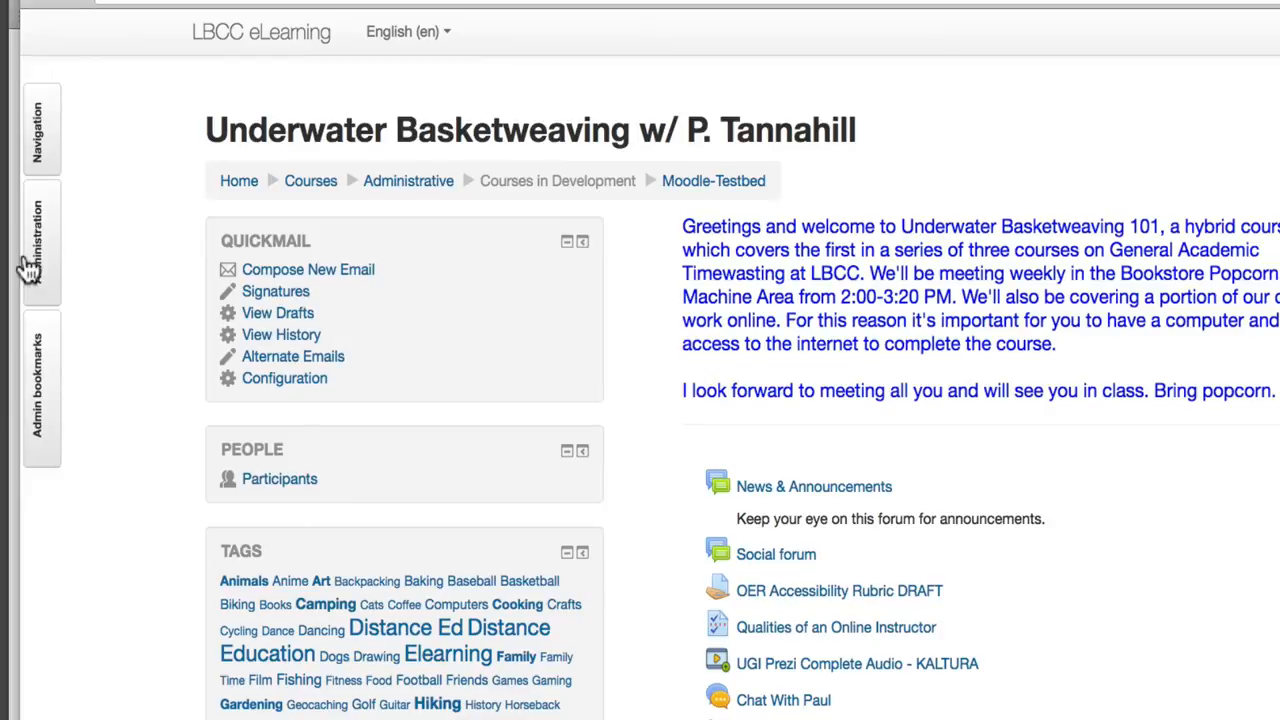
# Step: Navigate through Course administration > Users to the empty Groups page
pyautogui.click(40, 240)
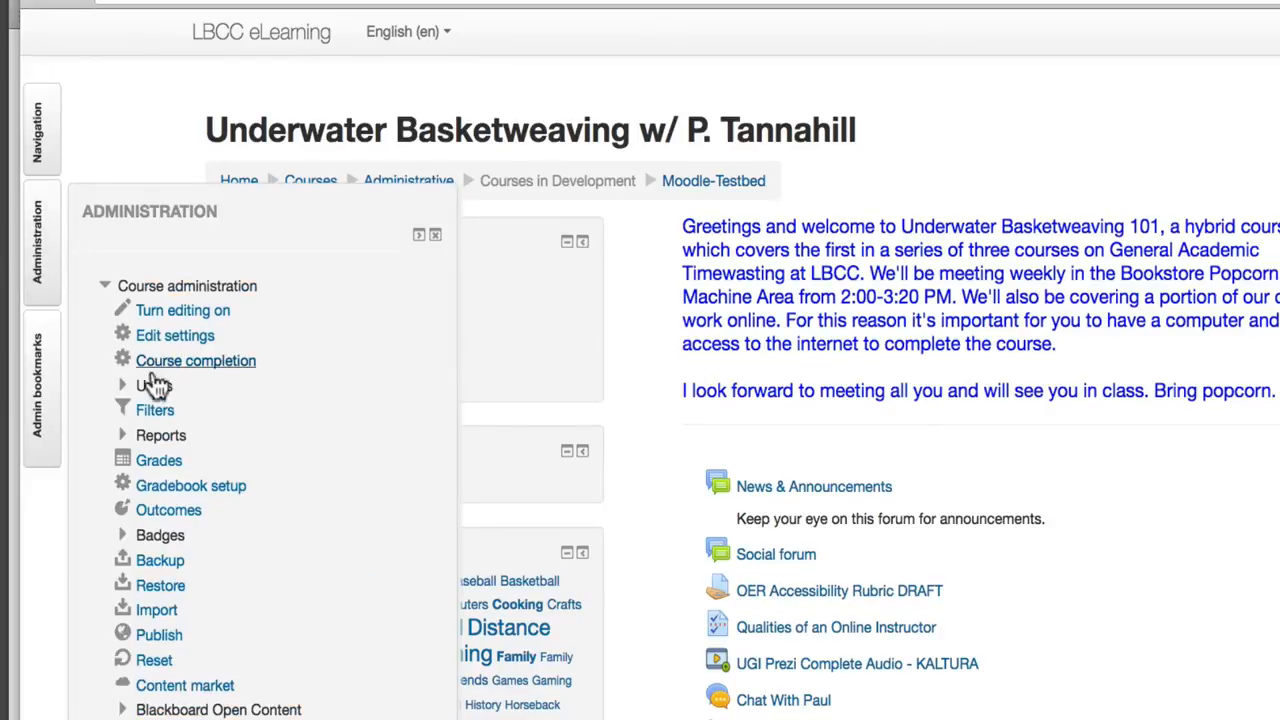
pyautogui.click(154, 384)
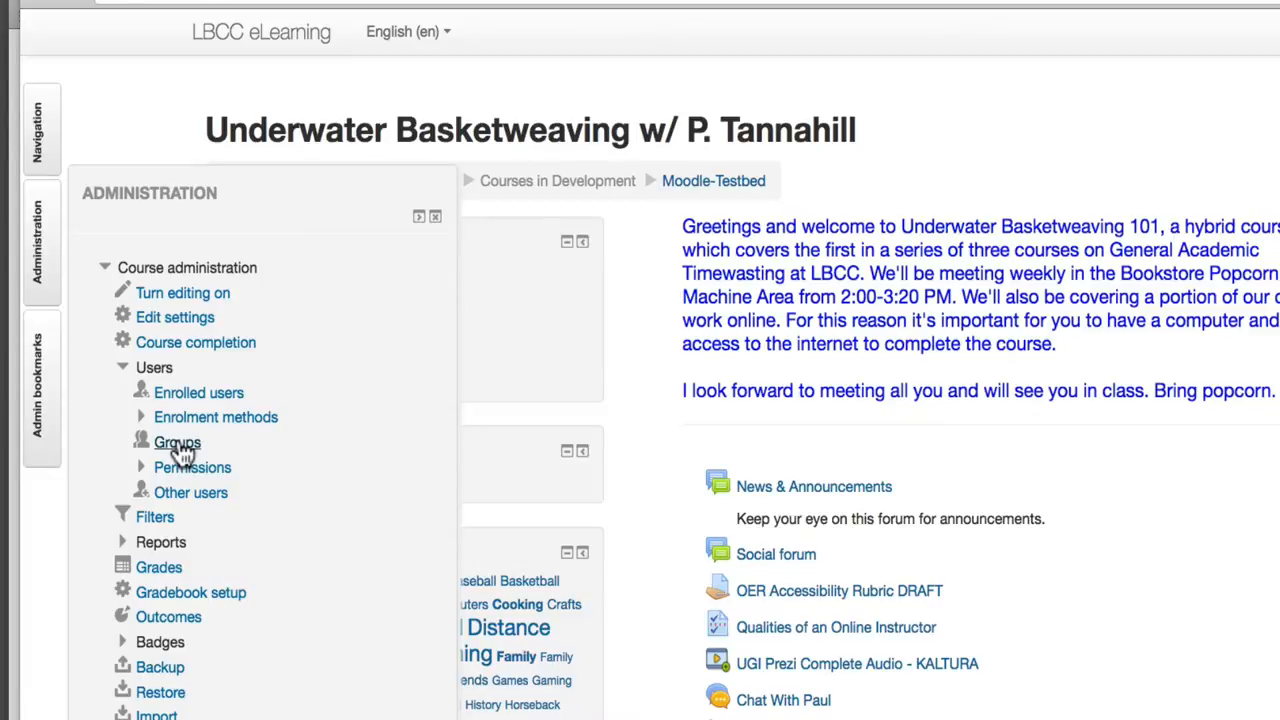
pyautogui.click(176, 442)
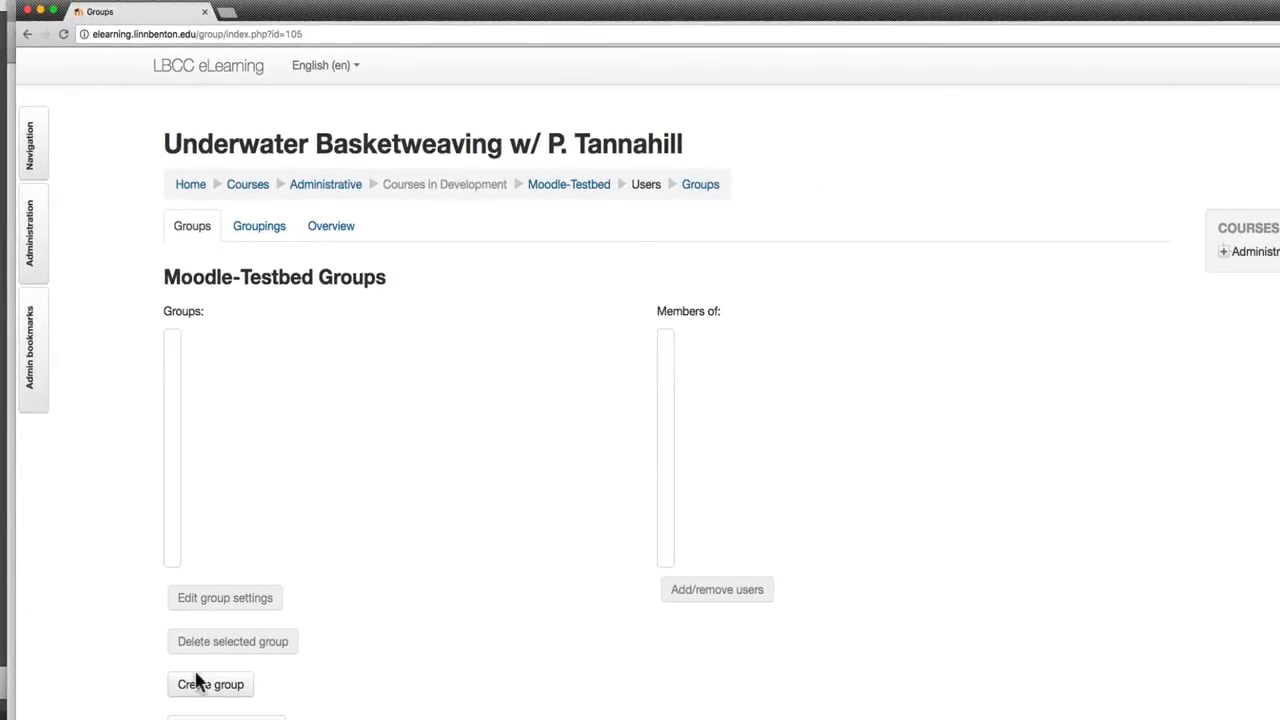
pyautogui.click(210, 684)
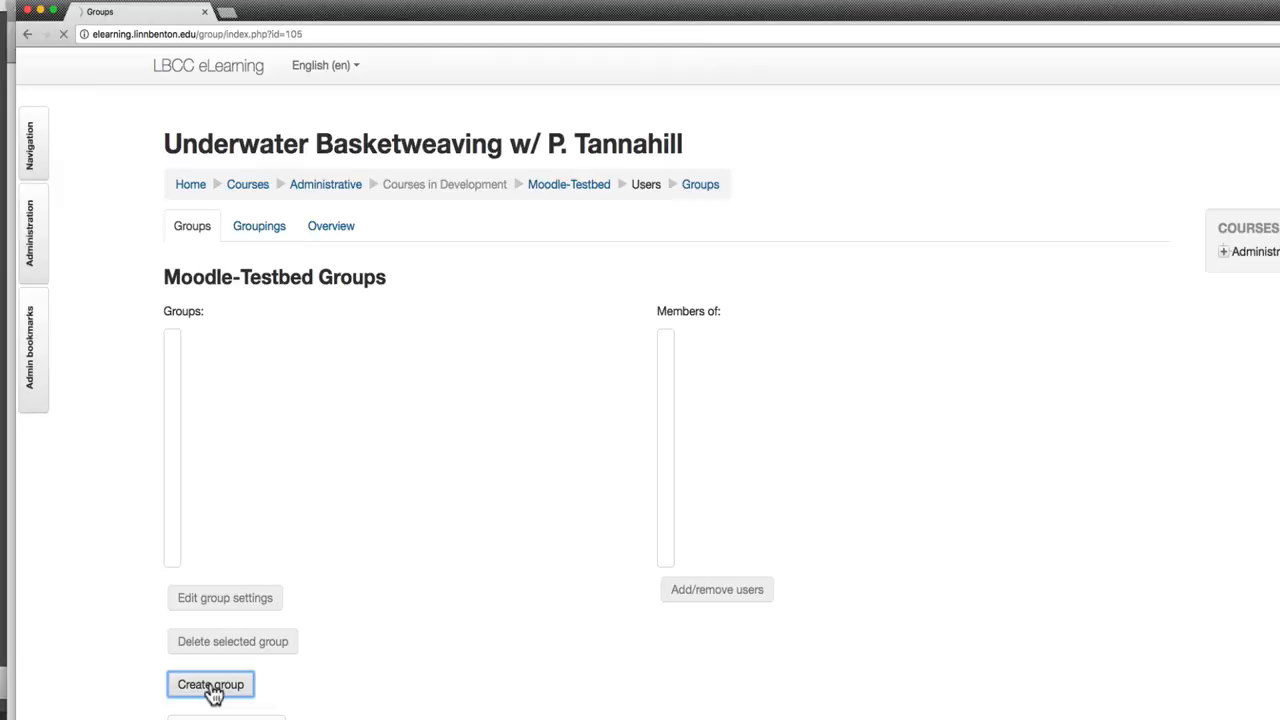
# Step: Create a group named MWF, correcting a mistyped name, and save it
pyautogui.click(210, 684)
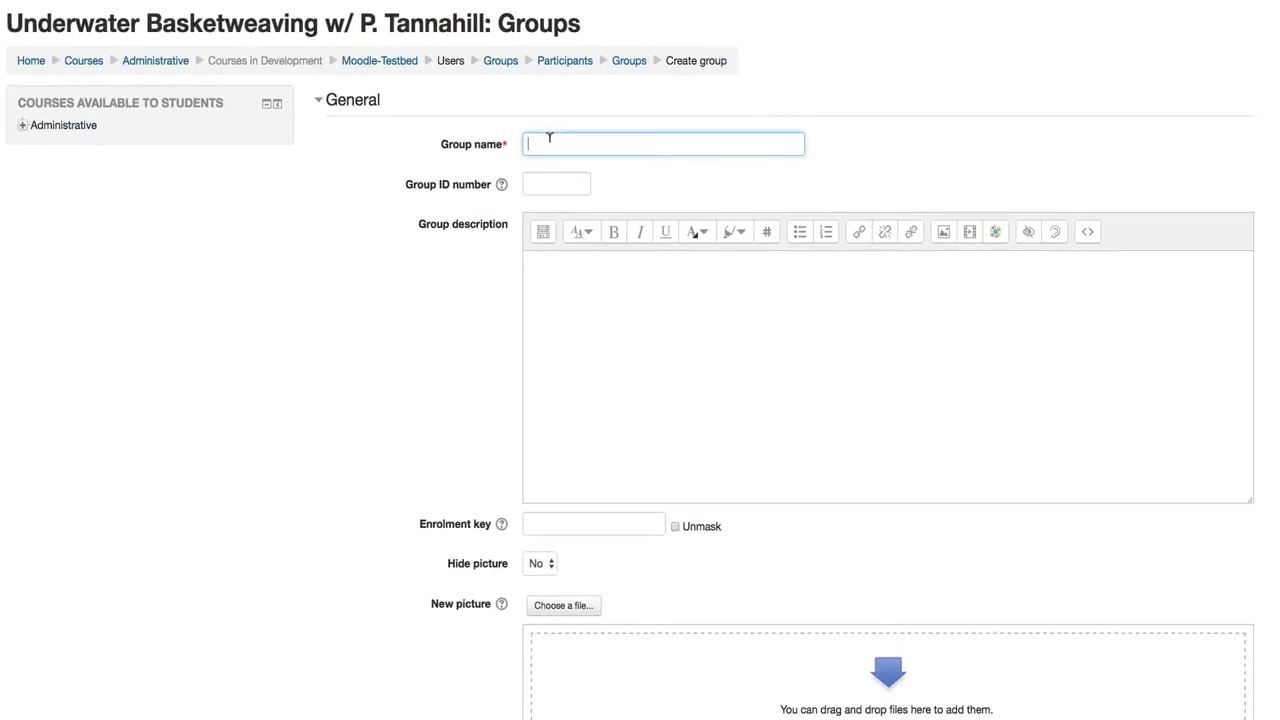
pyautogui.write('1')
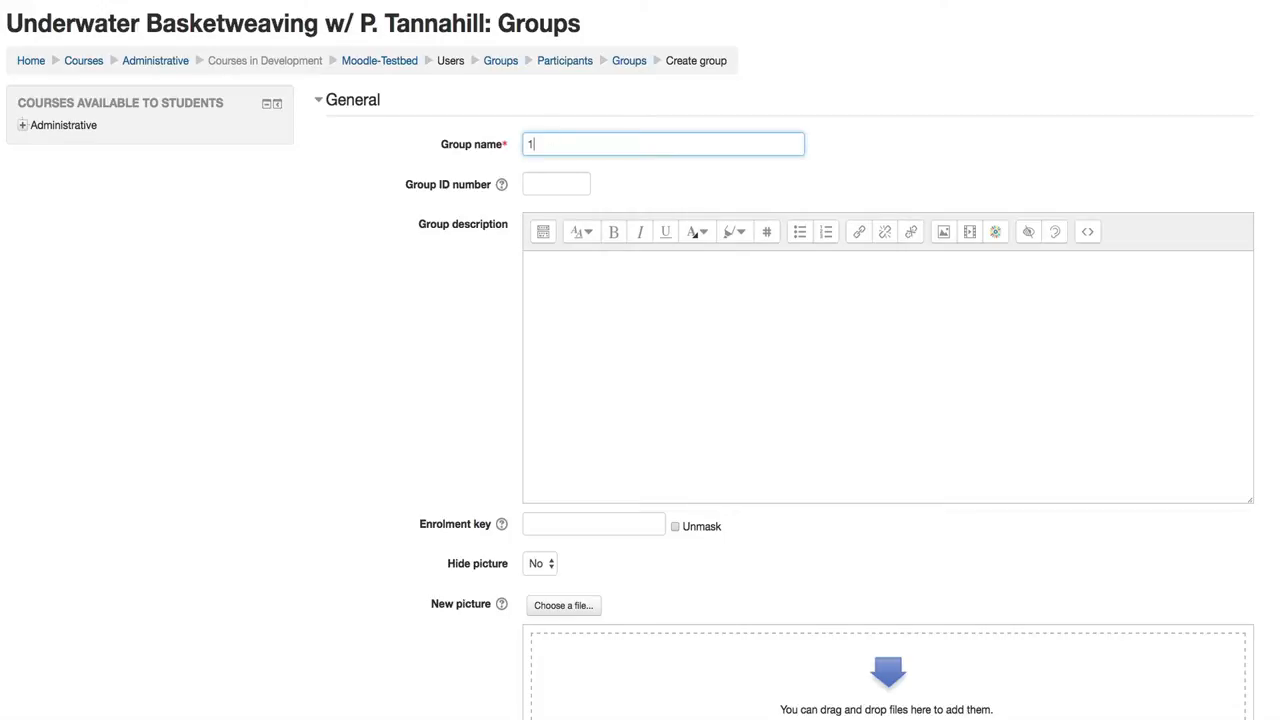
pyautogui.write('2345')
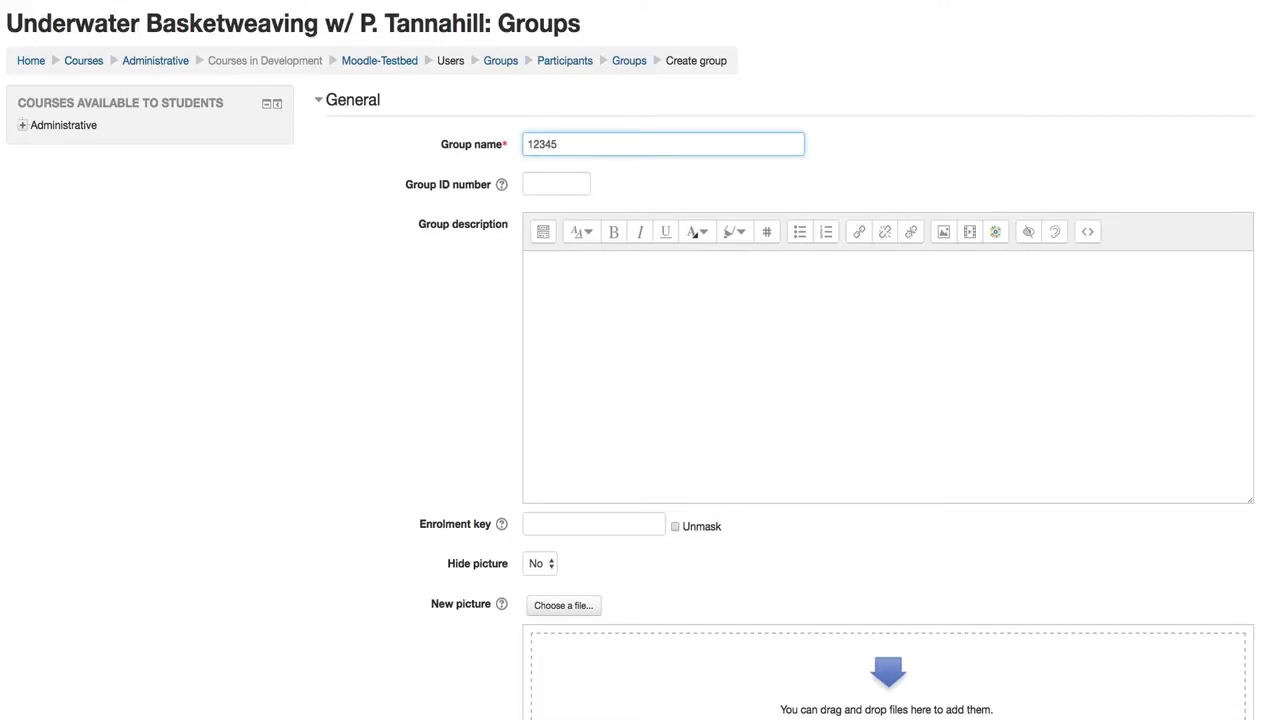
pyautogui.press('ctrl+a')
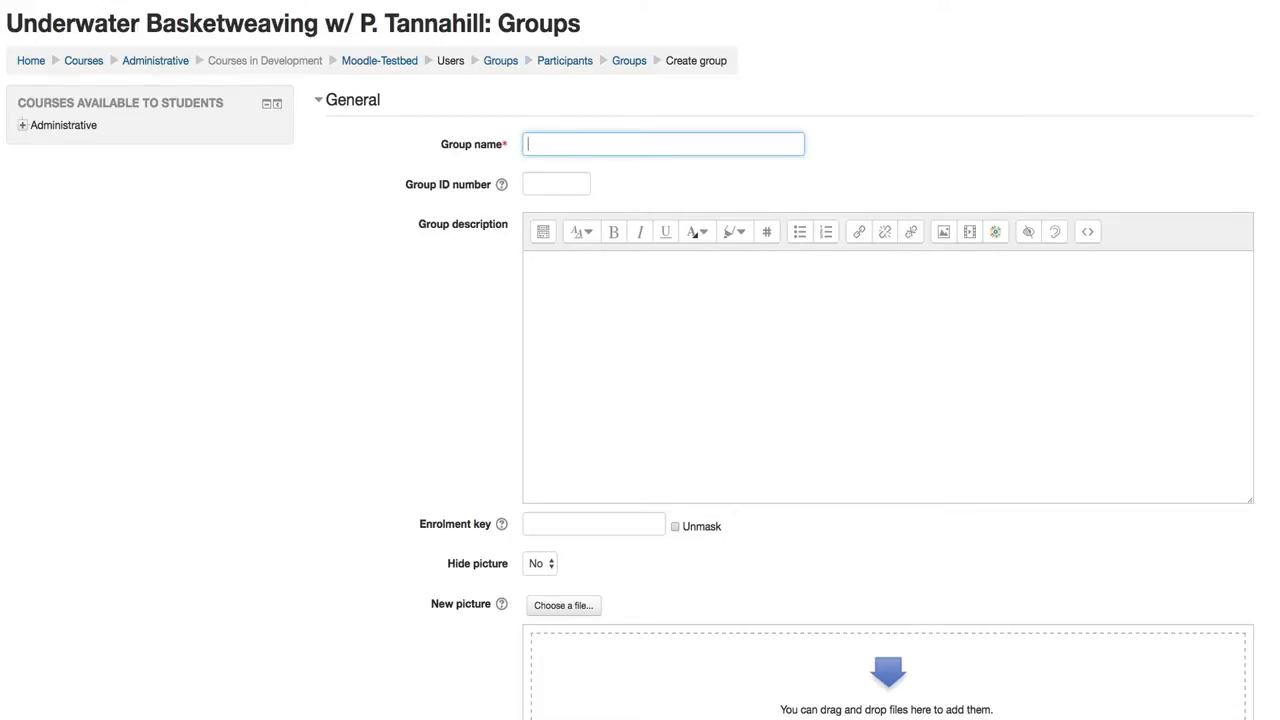
pyautogui.write('MWF')
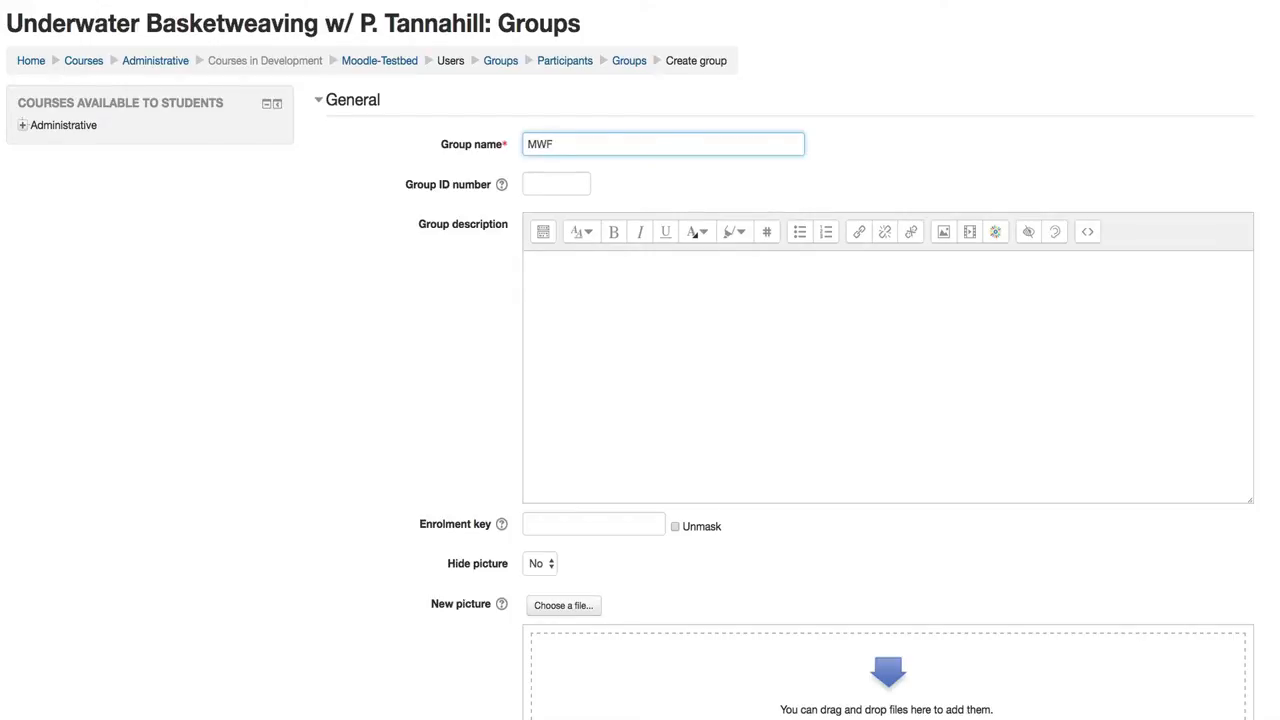
pyautogui.moveTo(332, 536)
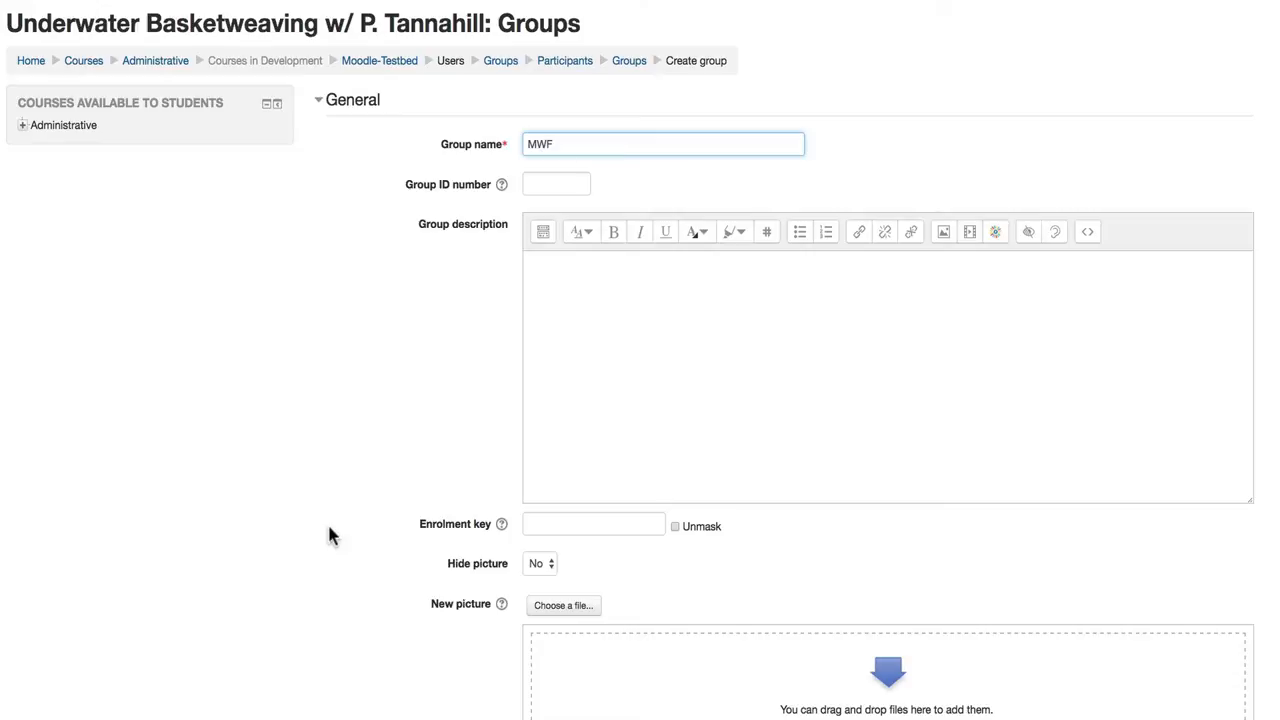
pyautogui.scroll(-3)
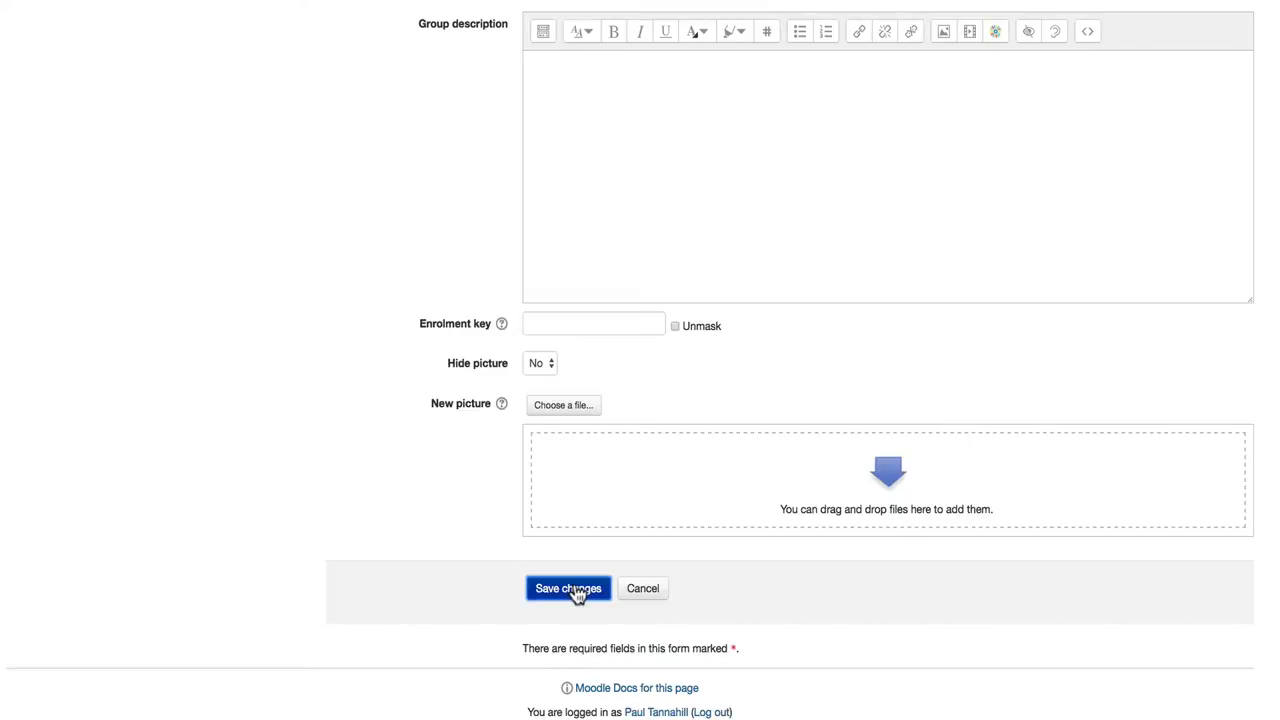
pyautogui.click(568, 588)
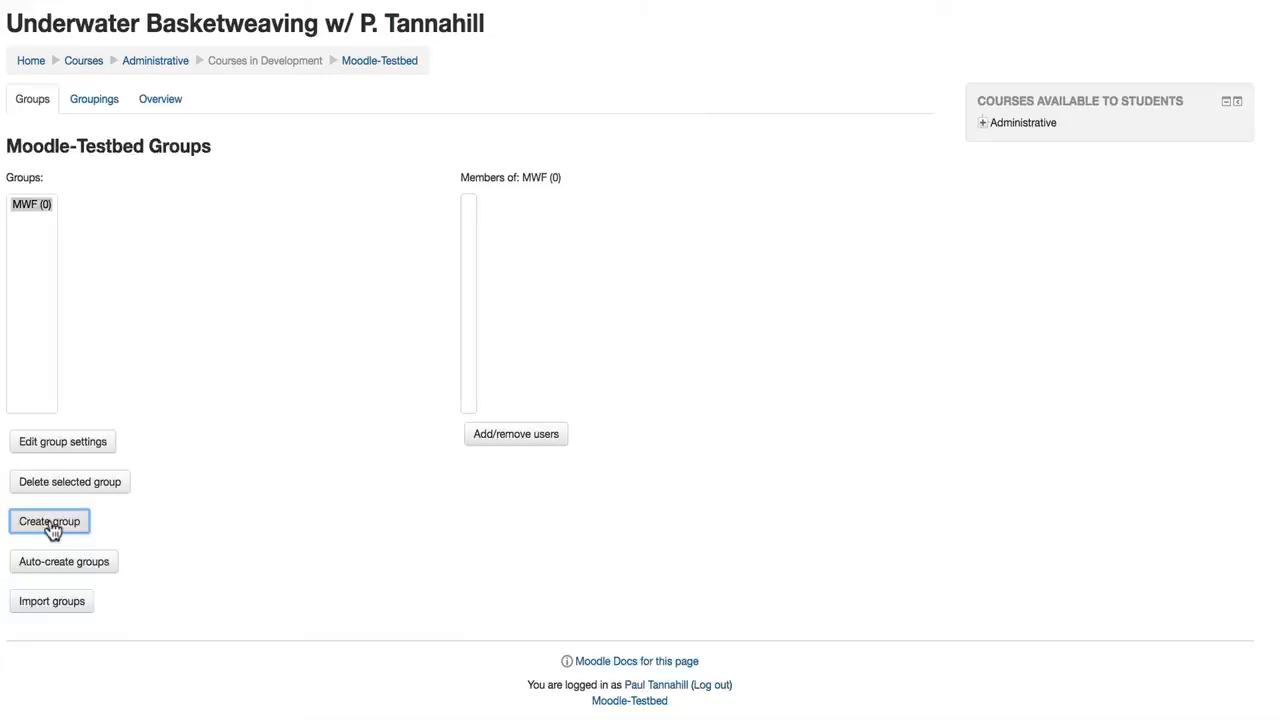
# Step: Create a second group named TTh and save it
pyautogui.click(48, 520)
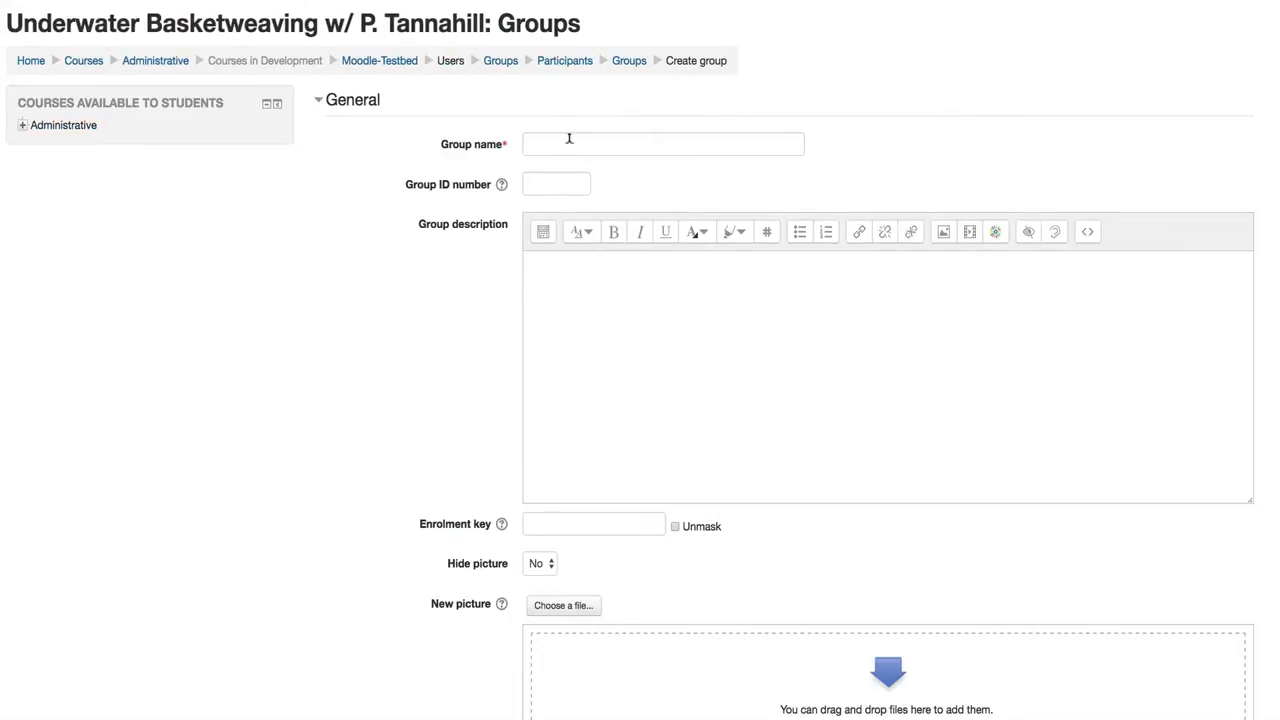
pyautogui.write('TTh')
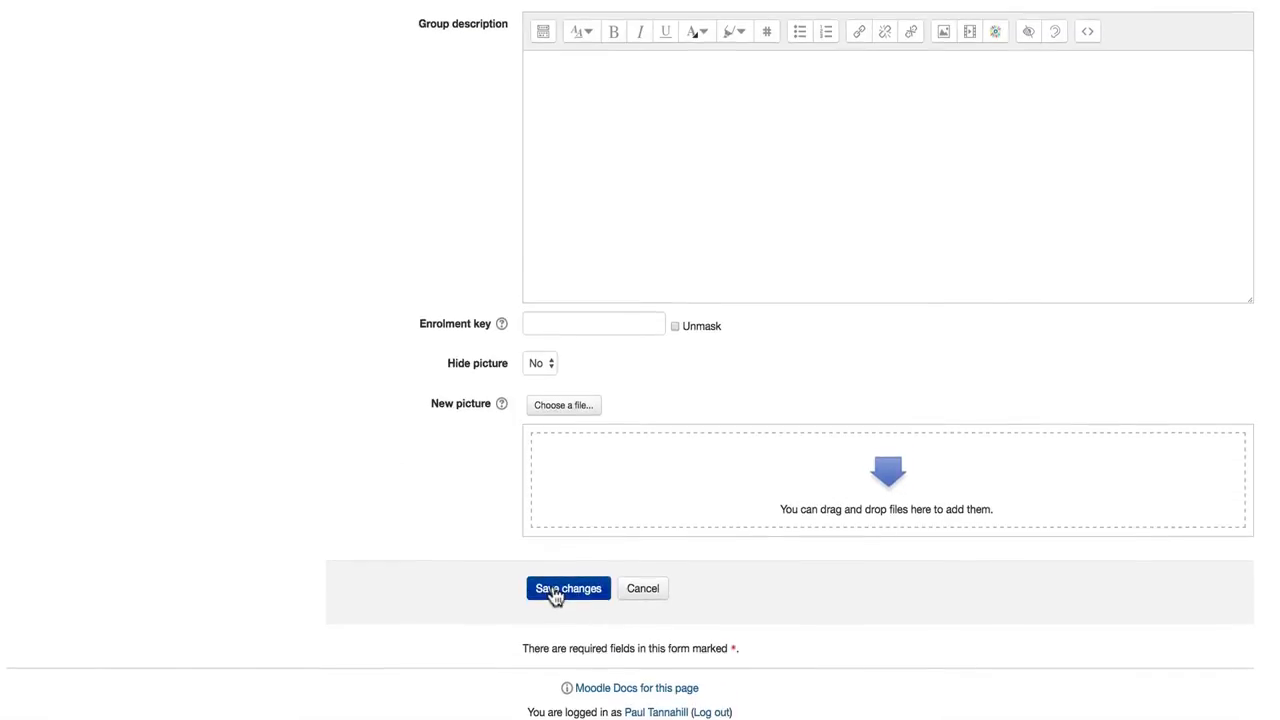
pyautogui.click(568, 588)
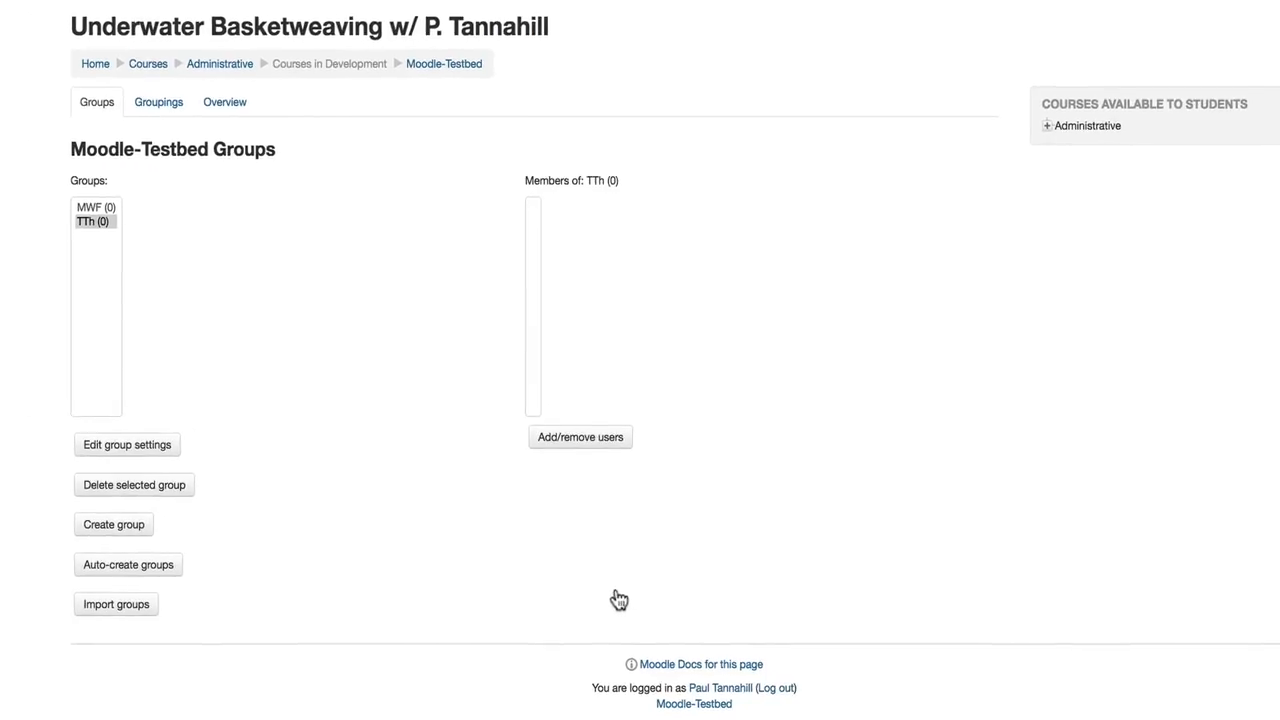
# Step: Add Students 1, 3 and 5 as members of the MWF group
pyautogui.click(92, 220)
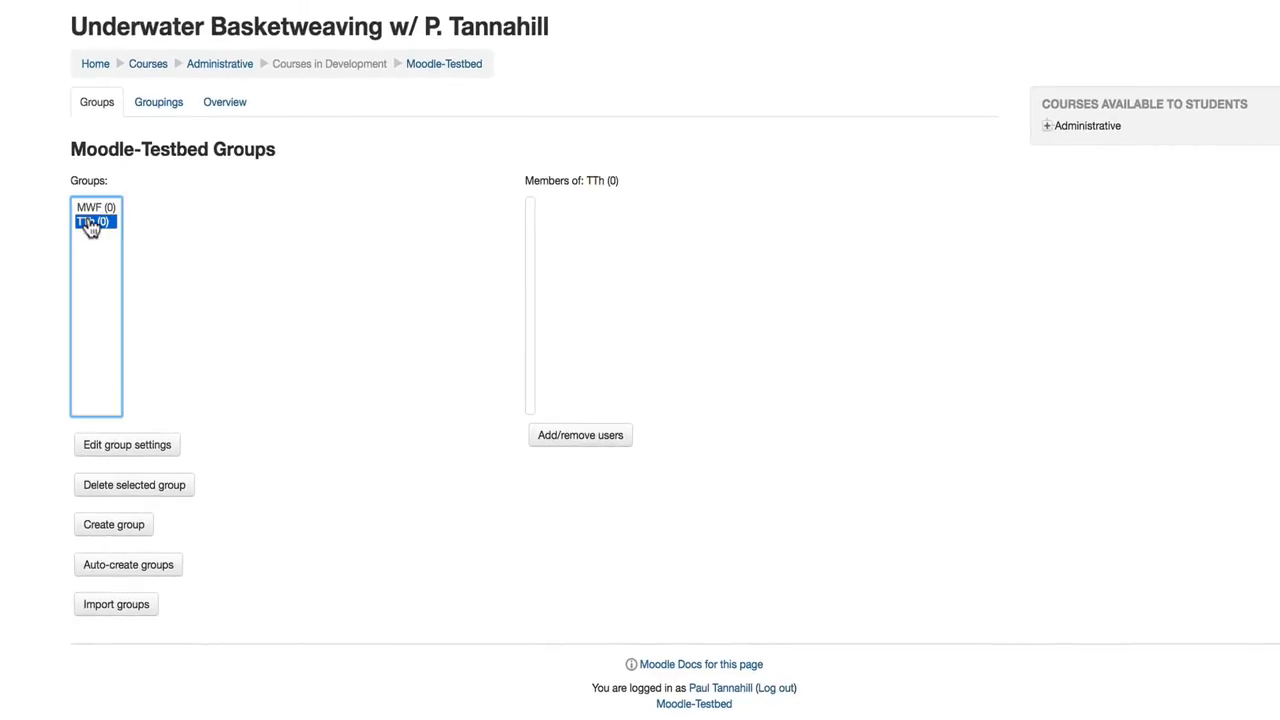
pyautogui.click(96, 206)
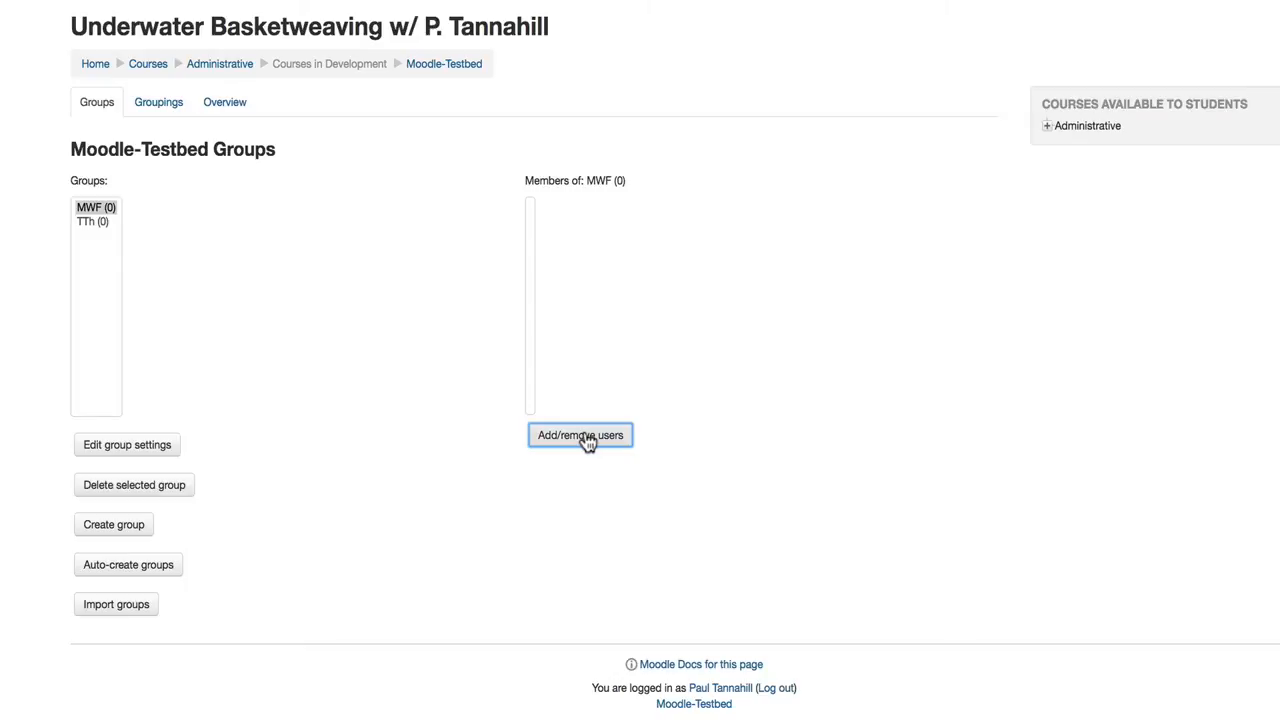
pyautogui.click(580, 436)
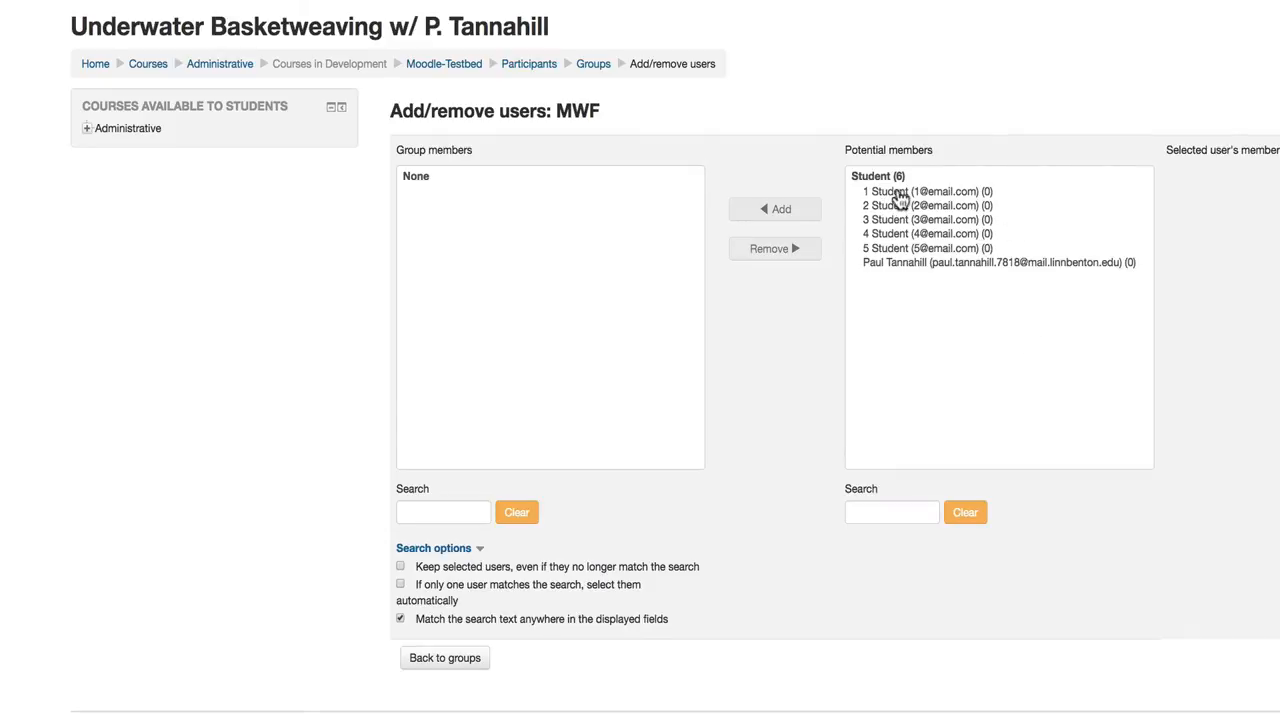
pyautogui.moveTo(904, 200)
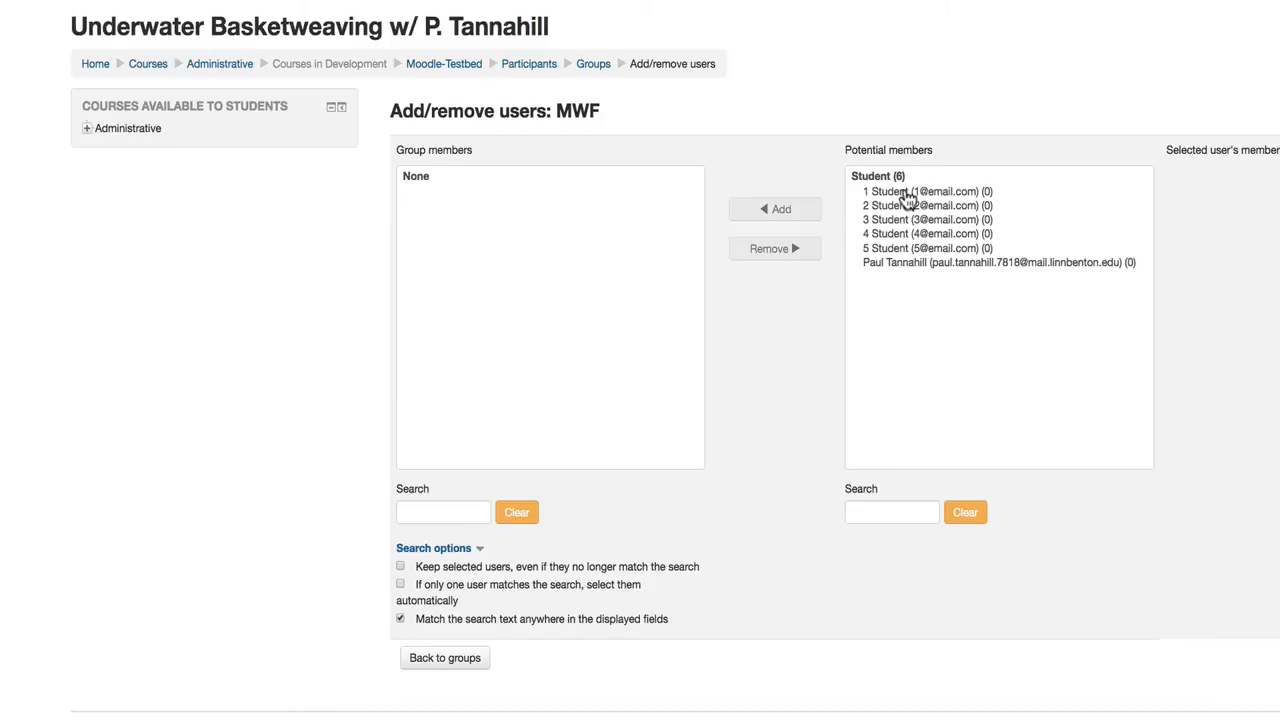
pyautogui.click(904, 192)
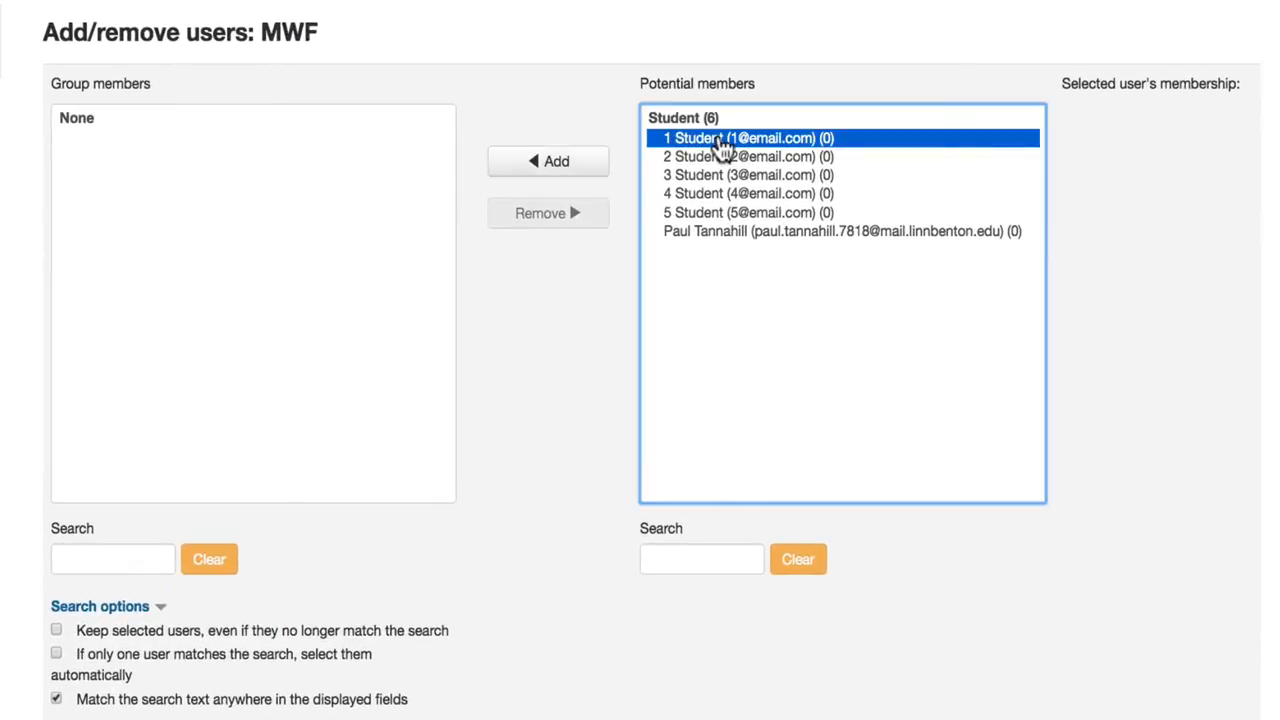
pyautogui.click(744, 176)
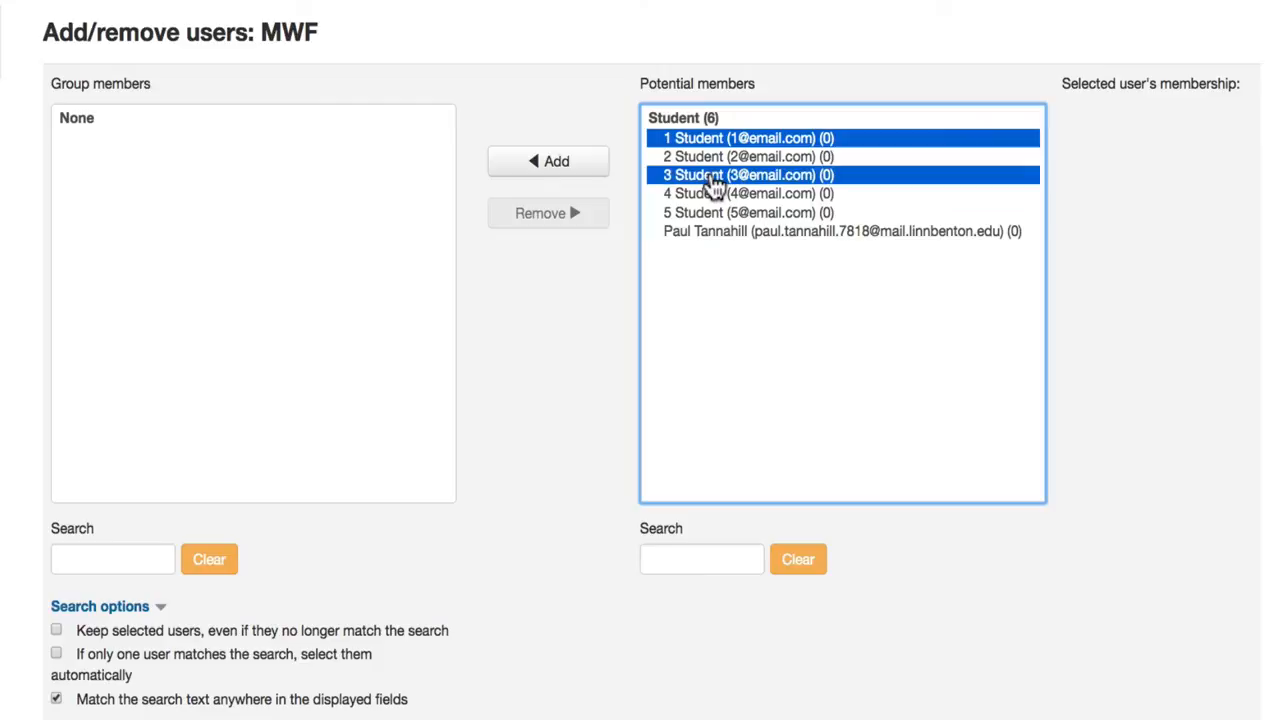
pyautogui.click(744, 212)
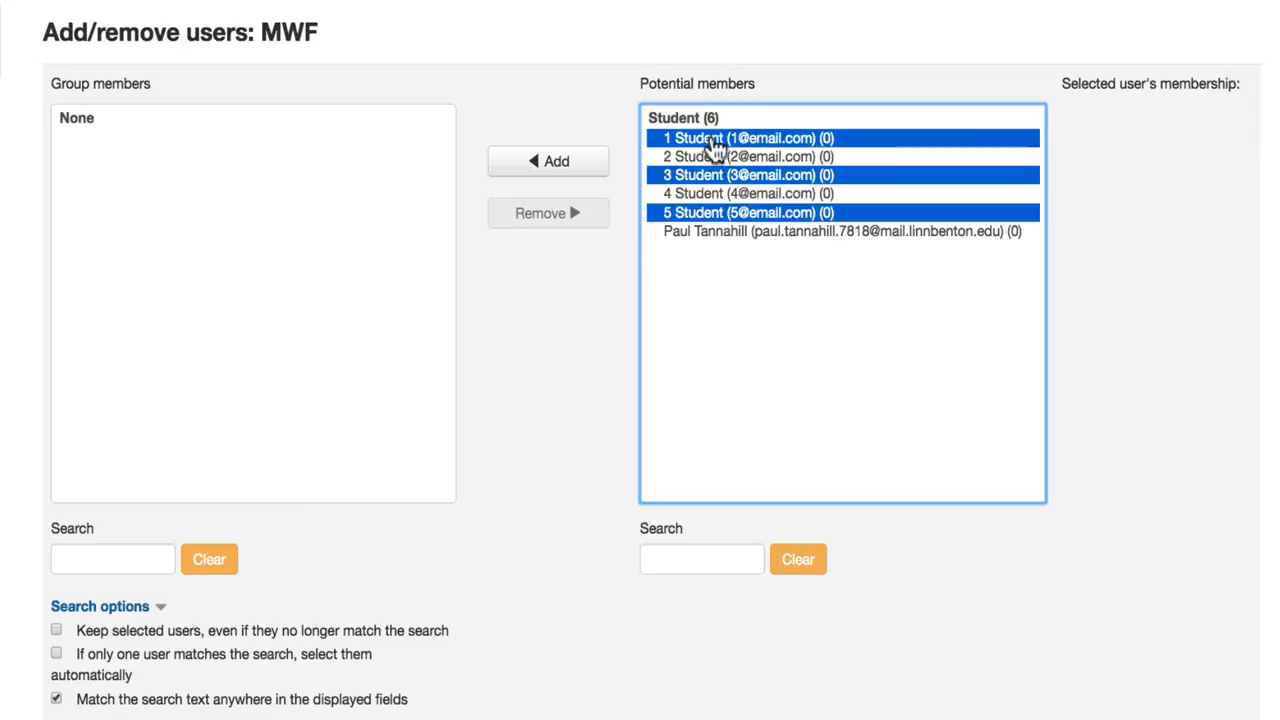
pyautogui.click(548, 160)
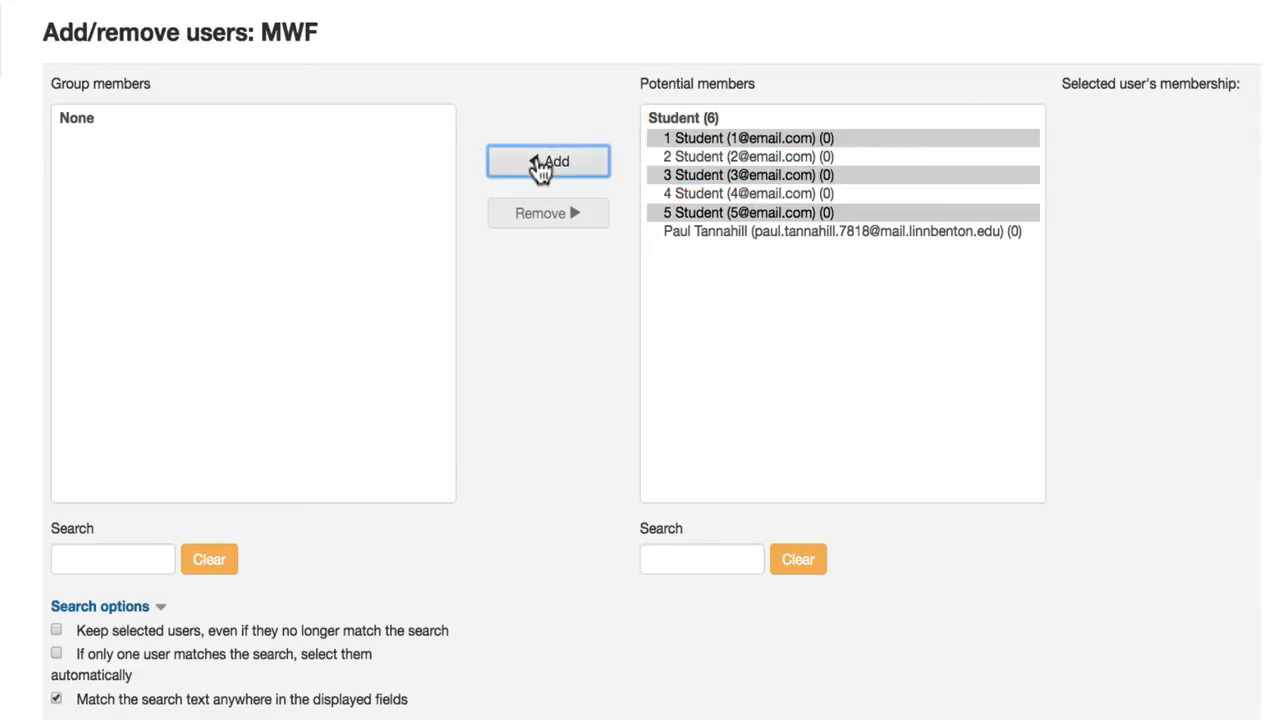
pyautogui.moveTo(264, 220)
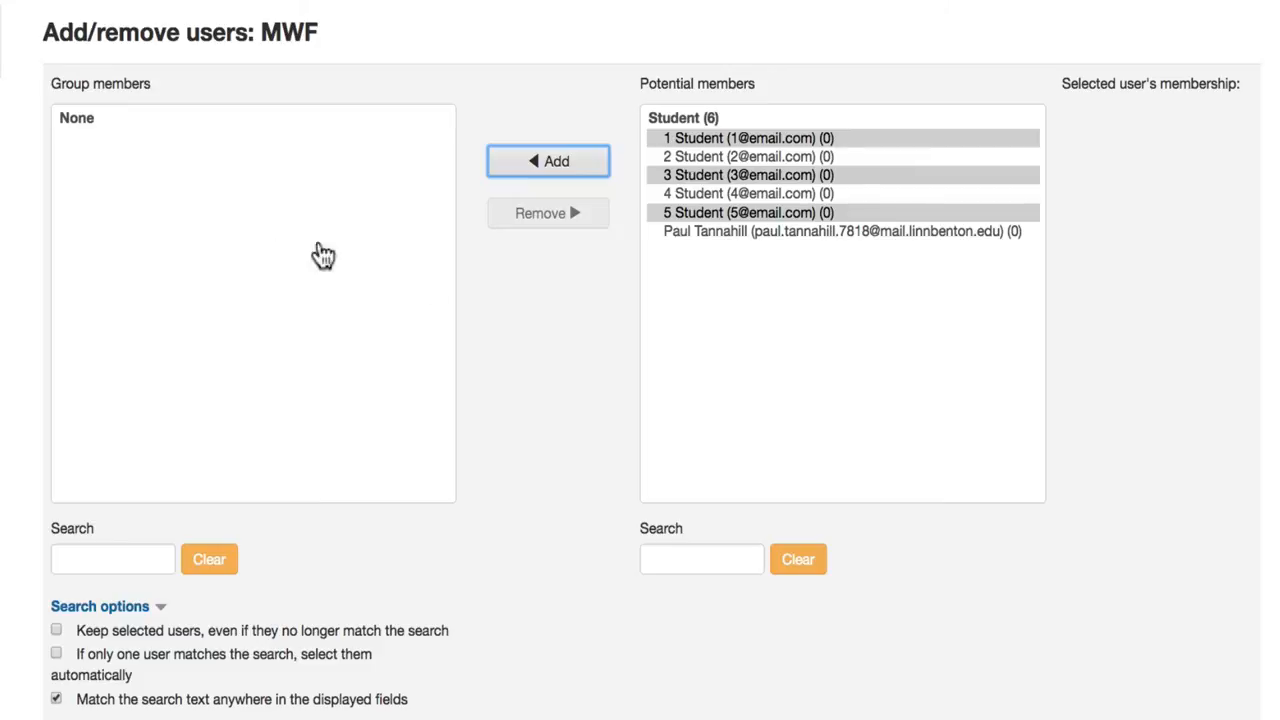
pyautogui.moveTo(528, 284)
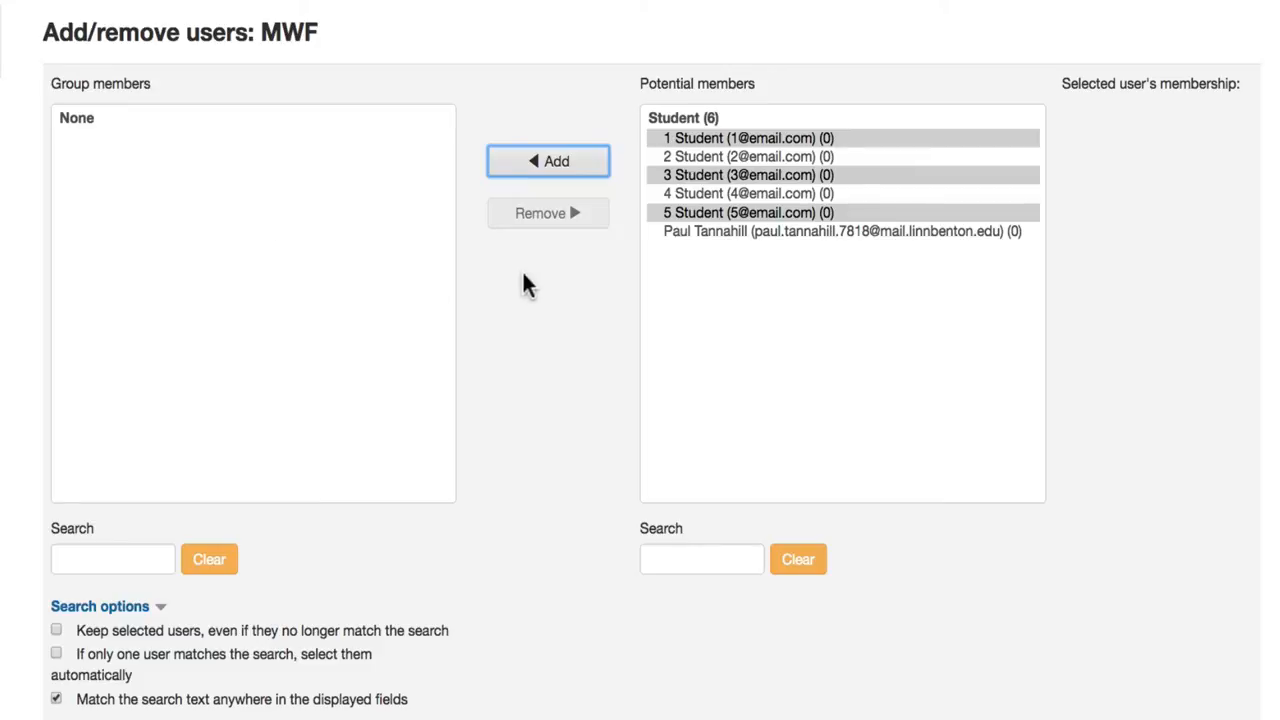
pyautogui.click(548, 160)
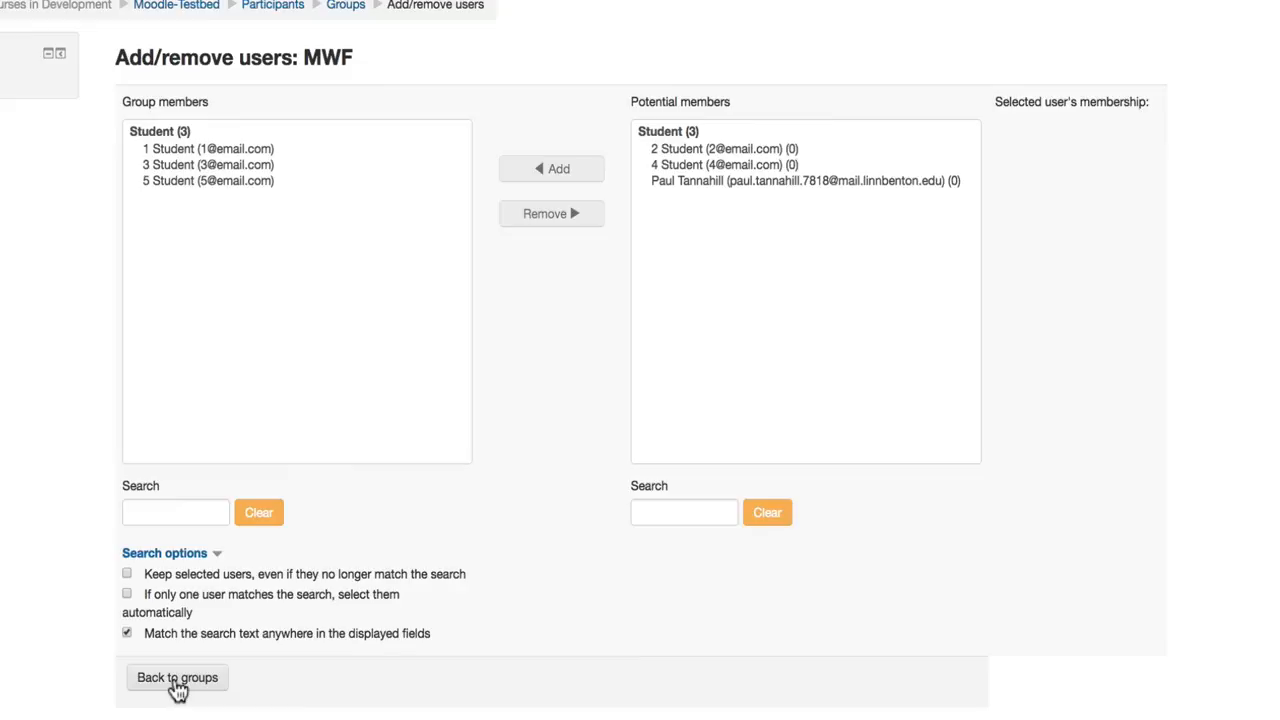
pyautogui.click(176, 676)
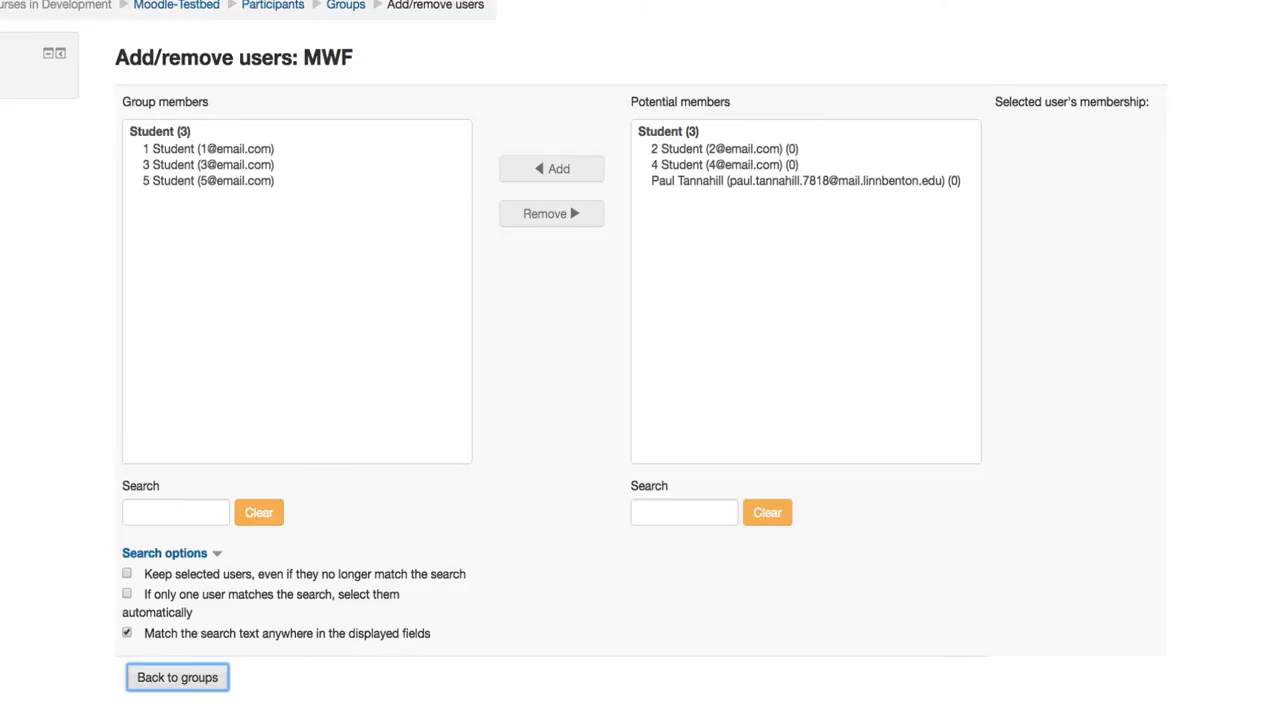
pyautogui.click(176, 676)
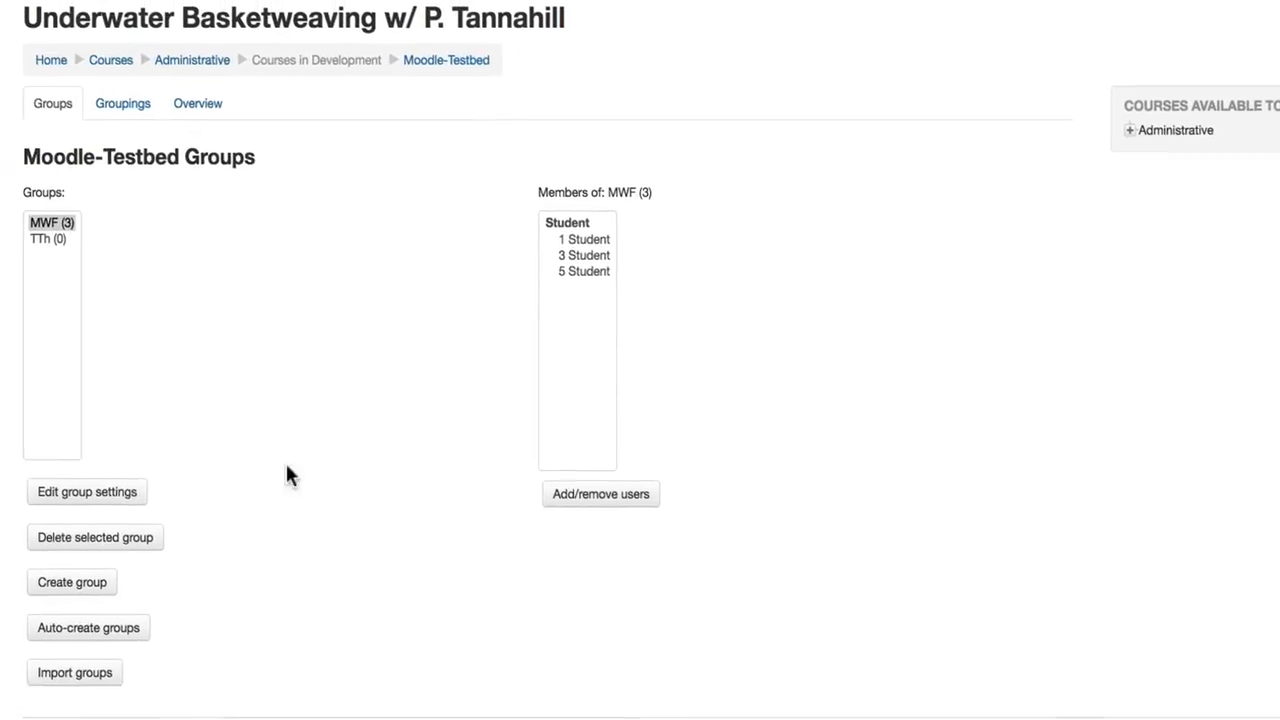
pyautogui.click(48, 240)
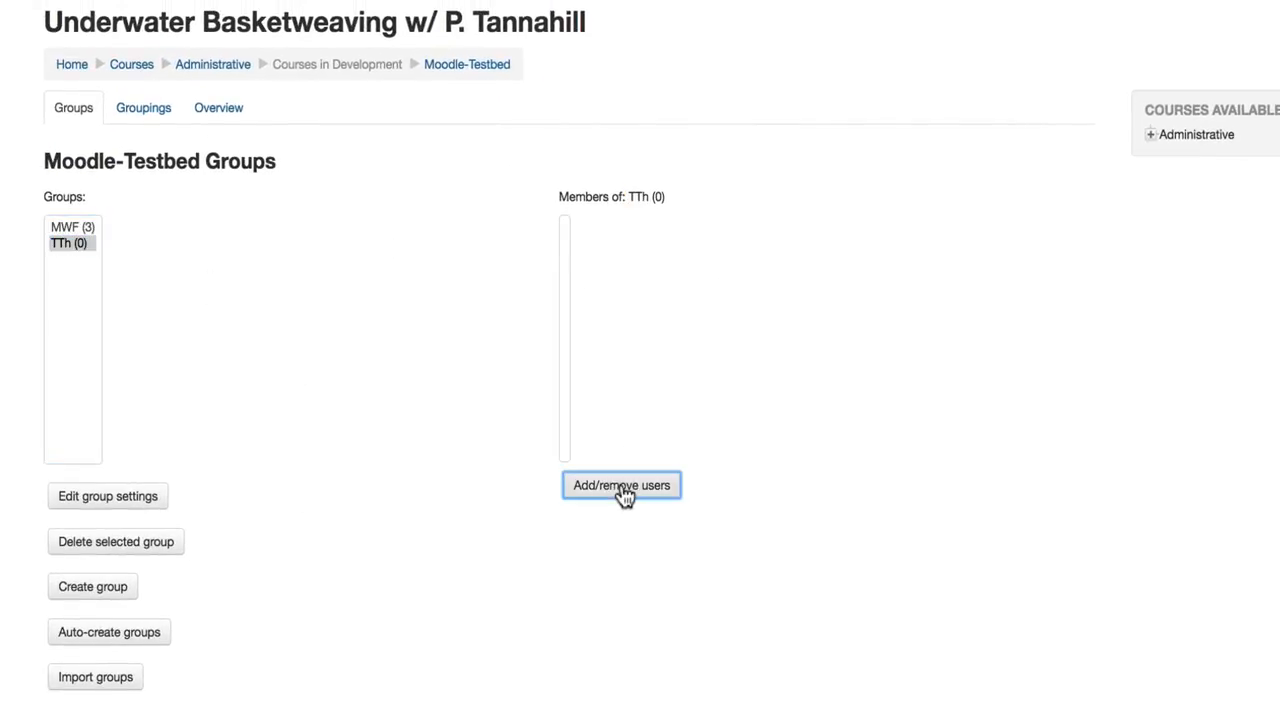
pyautogui.moveTo(640, 560)
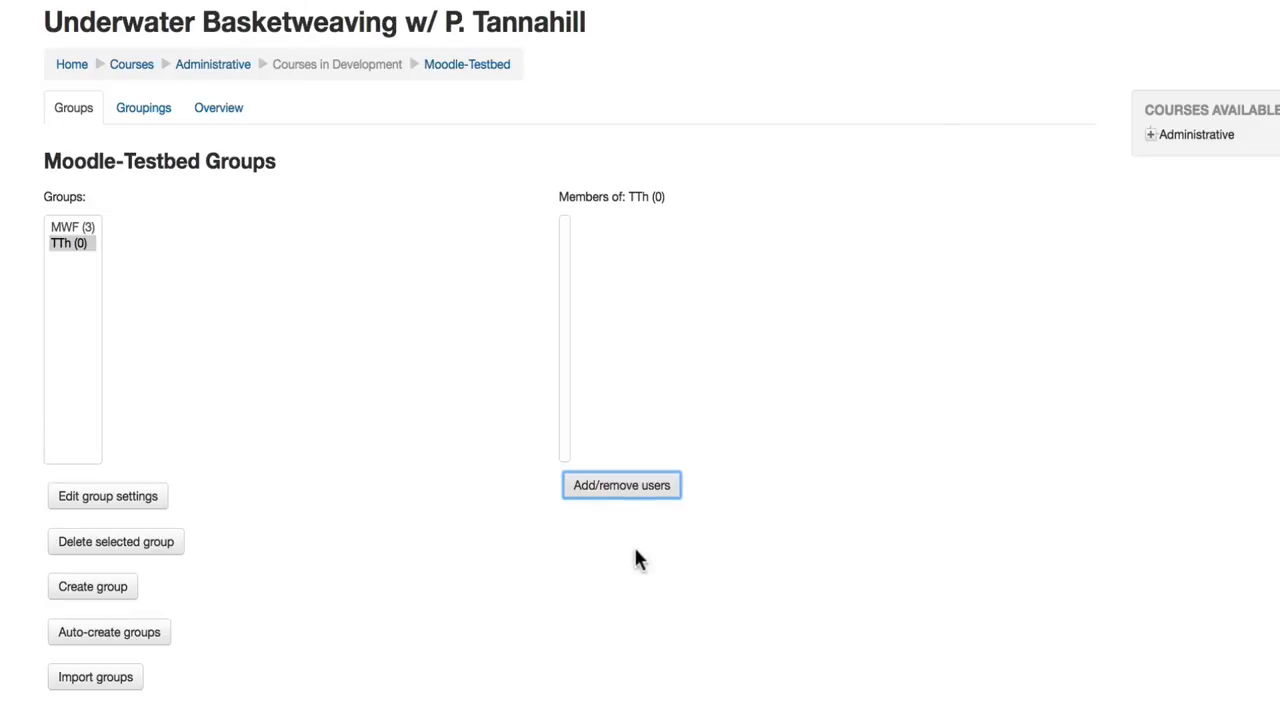
pyautogui.click(620, 486)
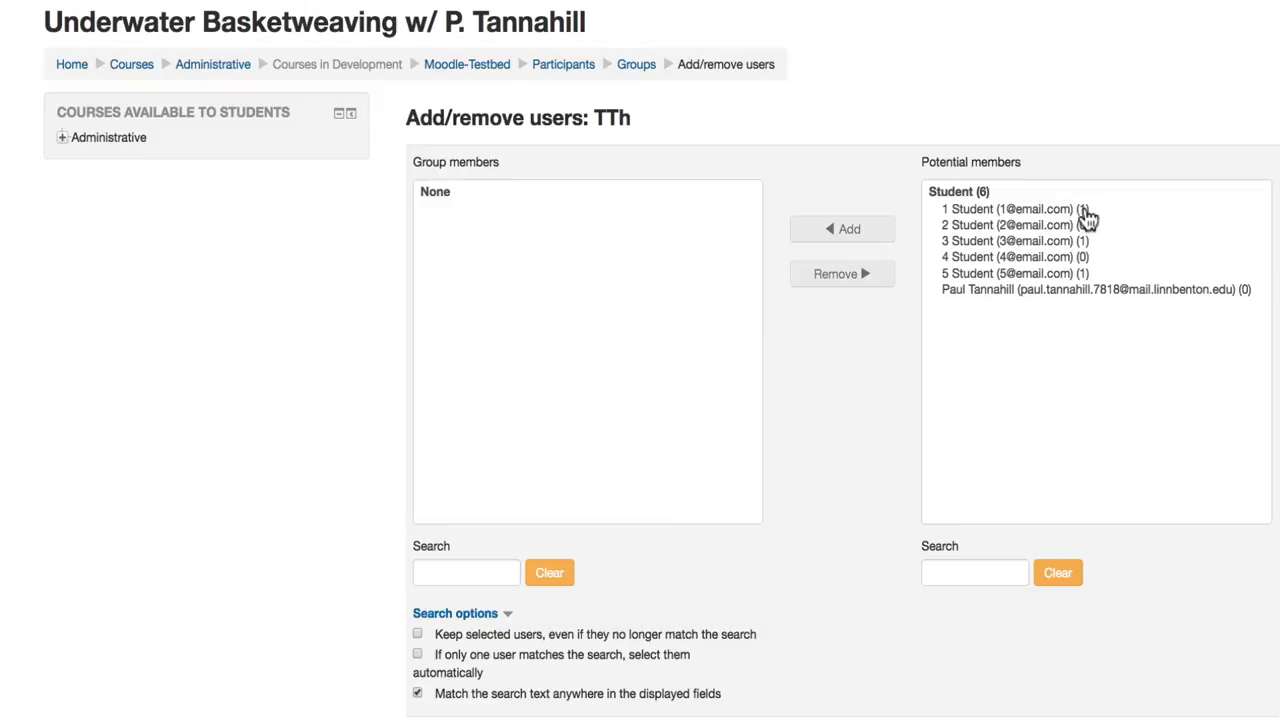
pyautogui.moveTo(1088, 252)
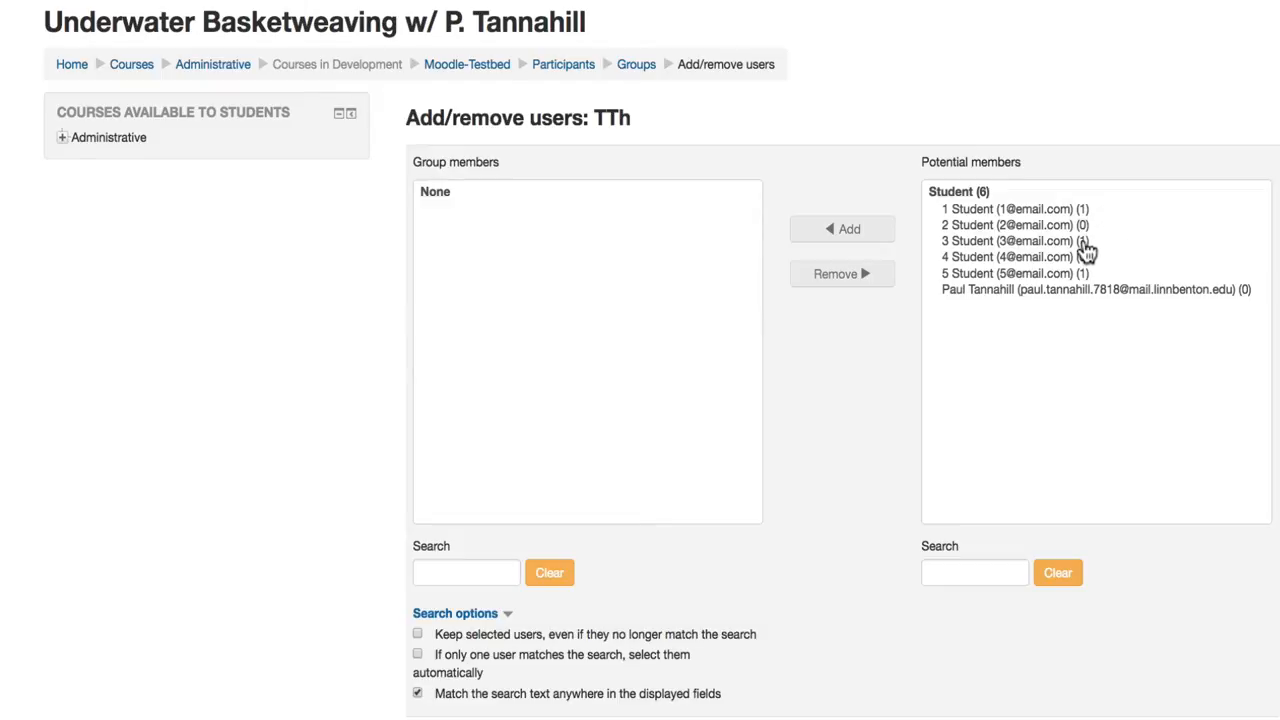
pyautogui.moveTo(1084, 284)
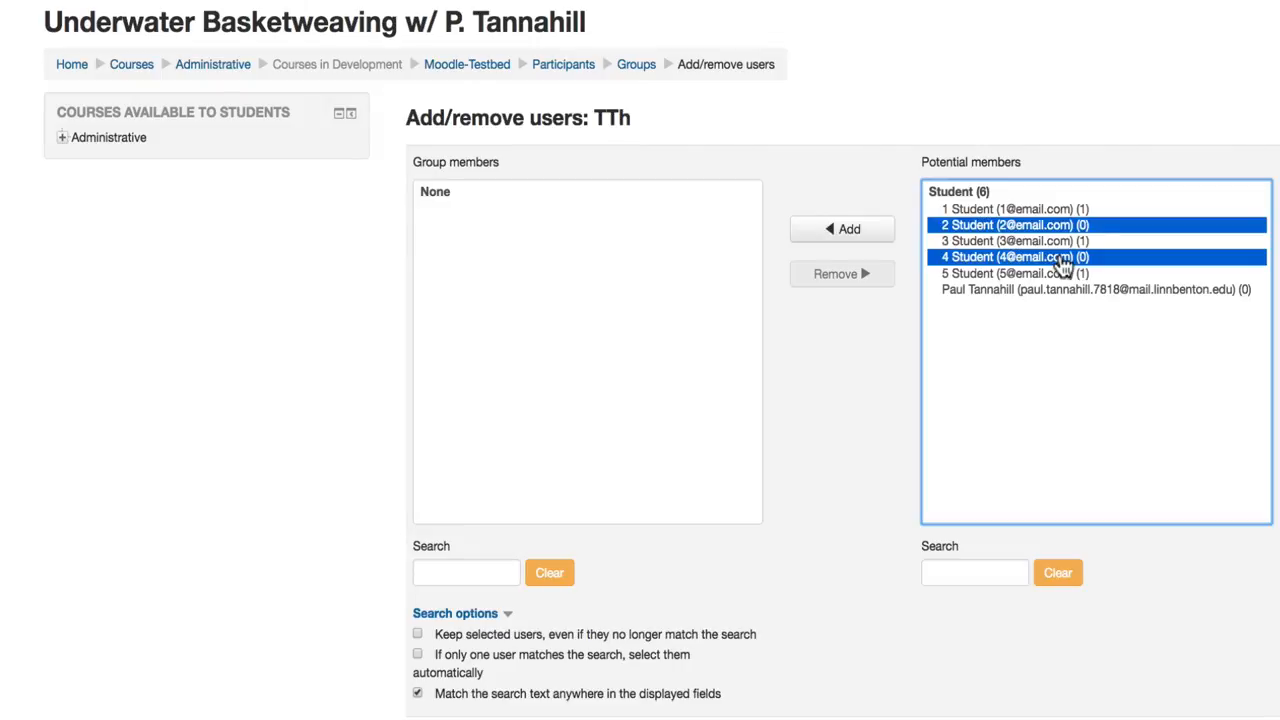
pyautogui.click(1096, 288)
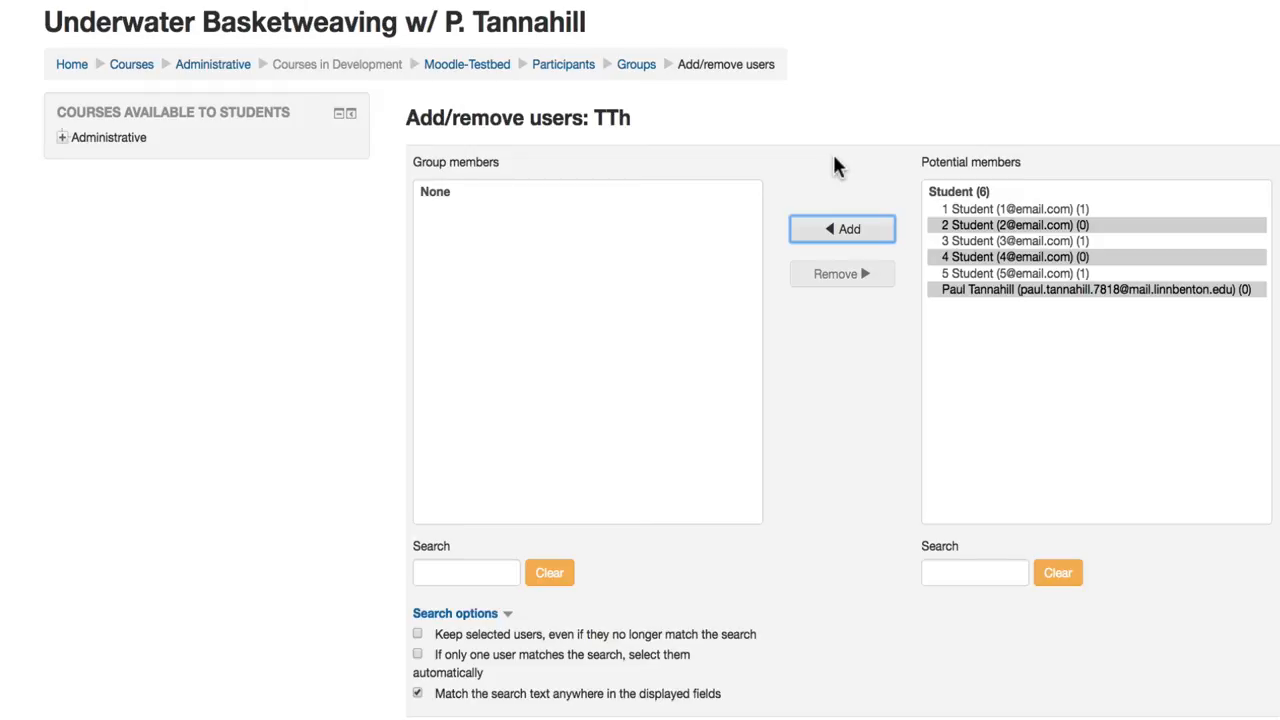
pyautogui.click(842, 228)
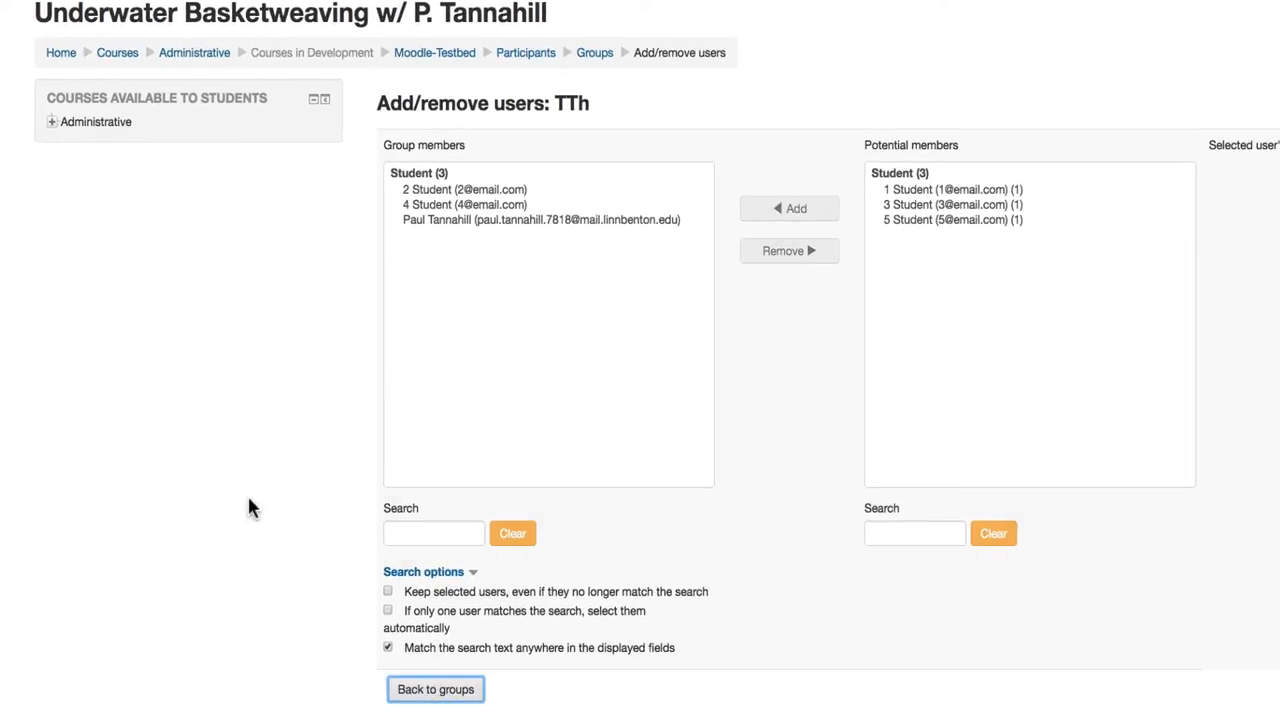
# Step: Back on the groups overview, view MWF's and TTh's three-member lists
pyautogui.click(436, 688)
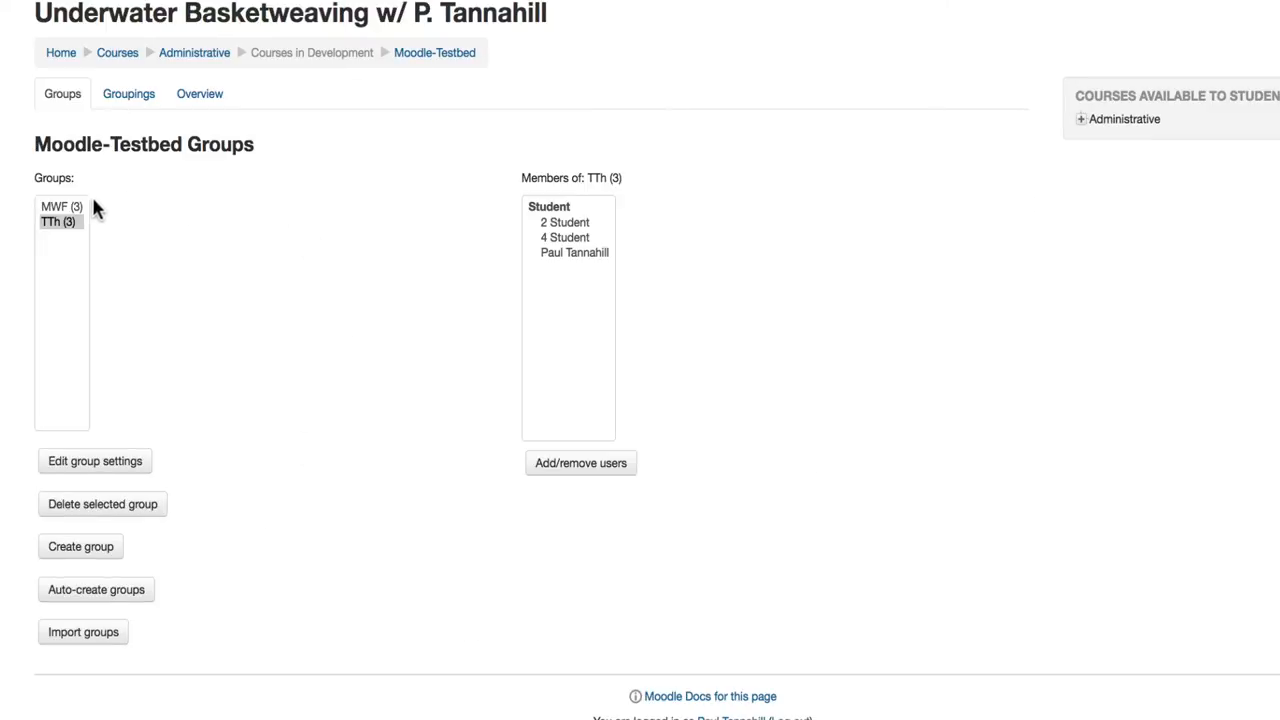
pyautogui.click(60, 206)
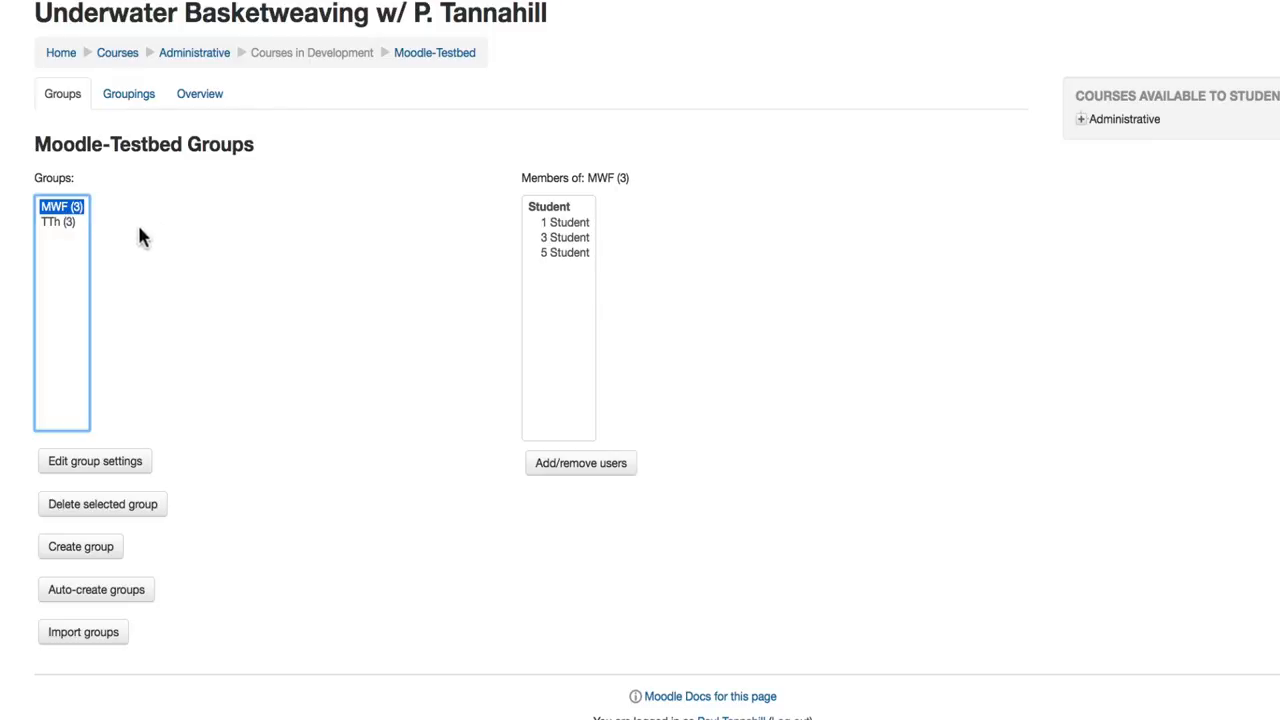
pyautogui.click(58, 222)
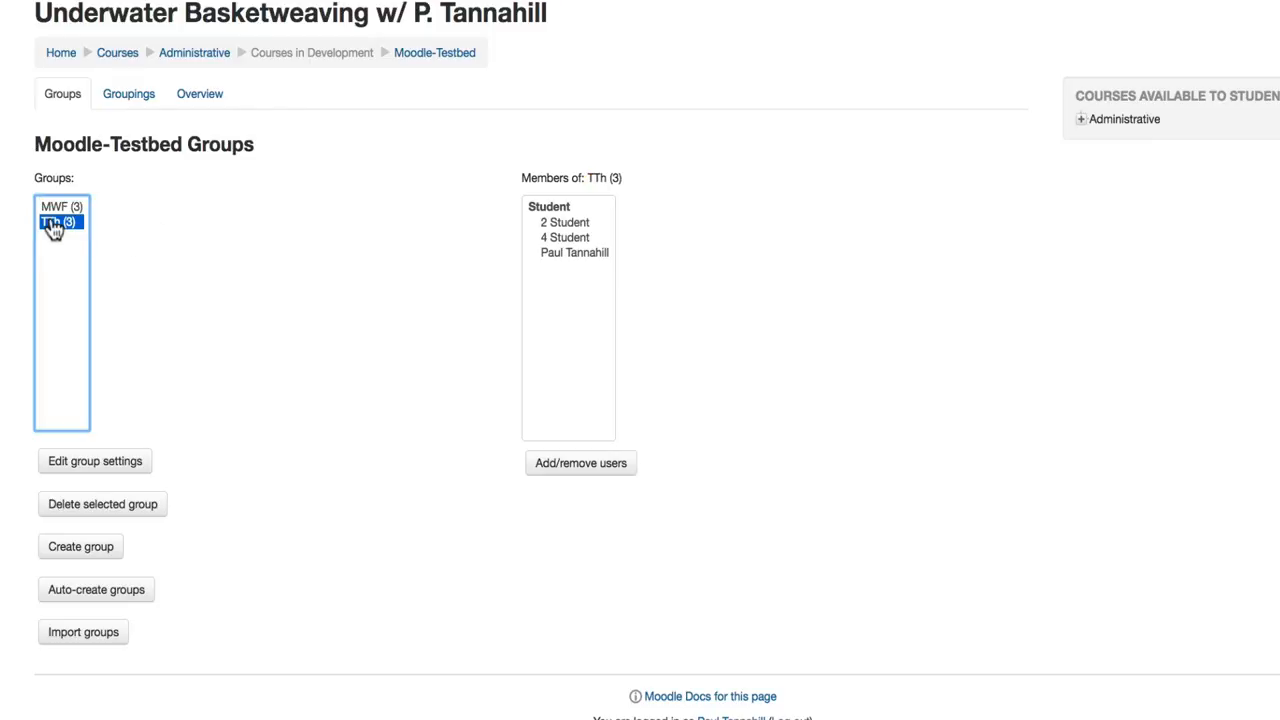
pyautogui.moveTo(308, 298)
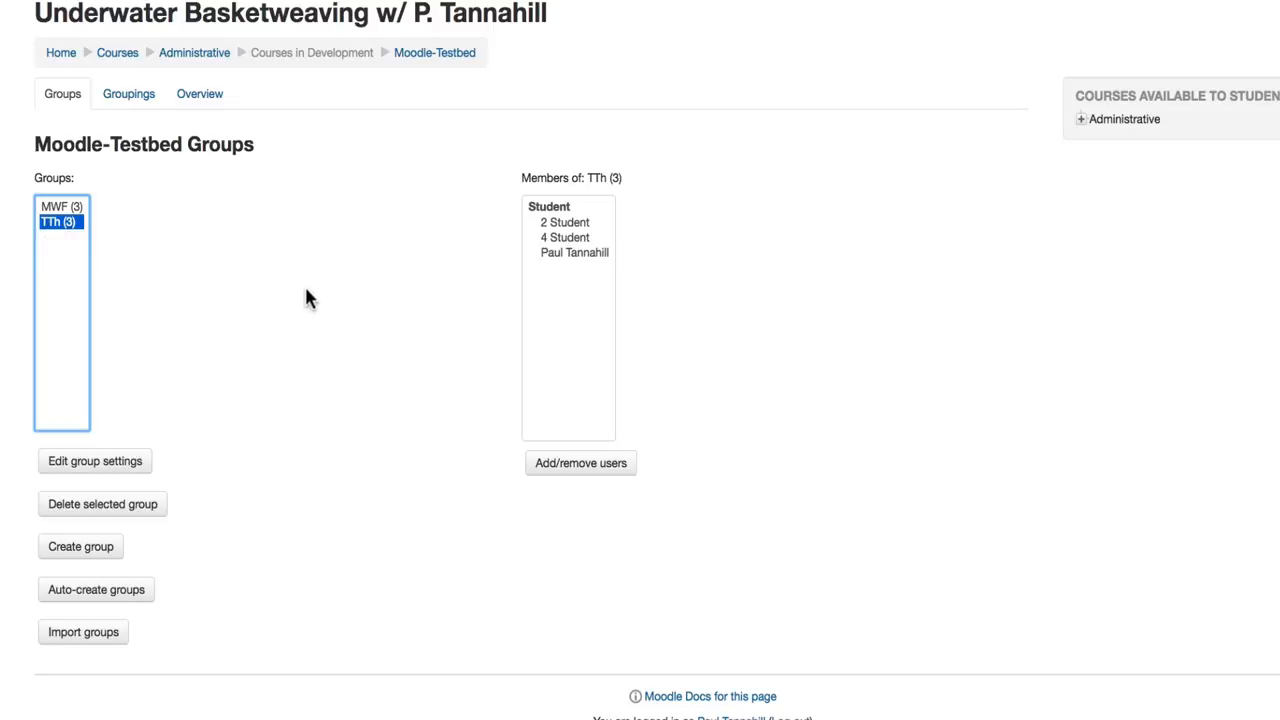
pyautogui.moveTo(310, 316)
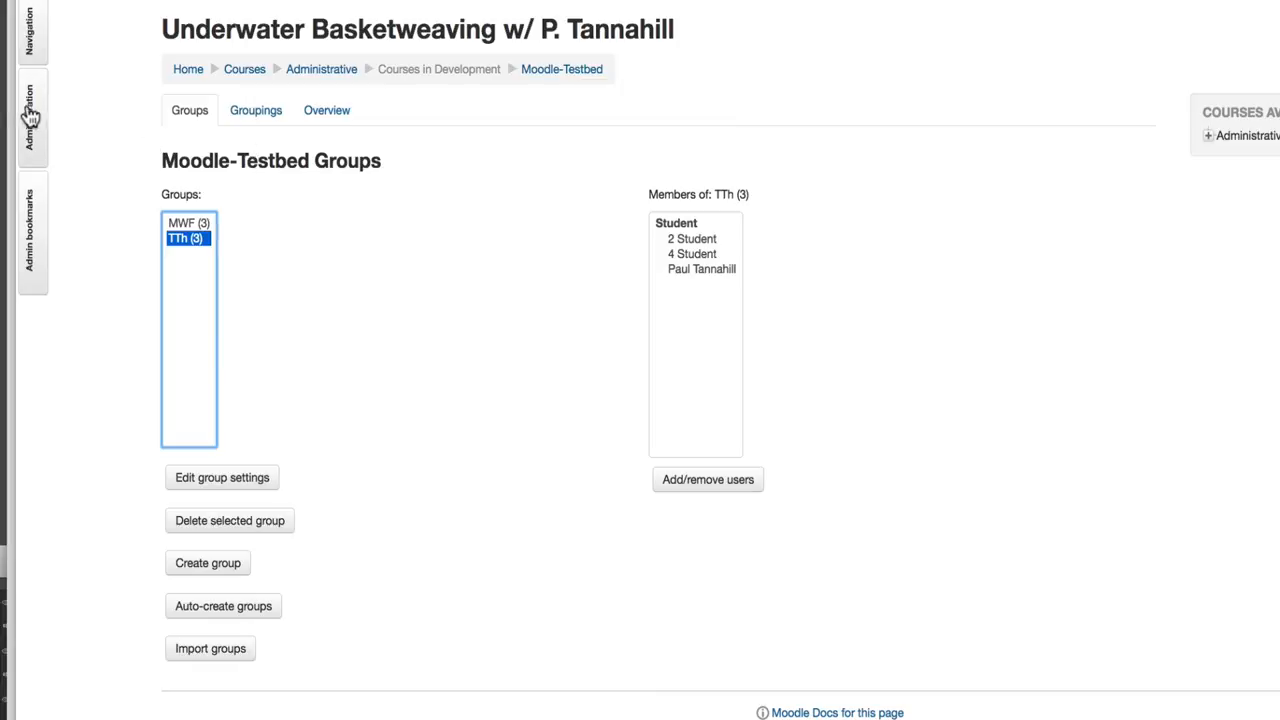
# Step: Go to Grades, showing the grader report filtered to the TTh group
pyautogui.click(32, 112)
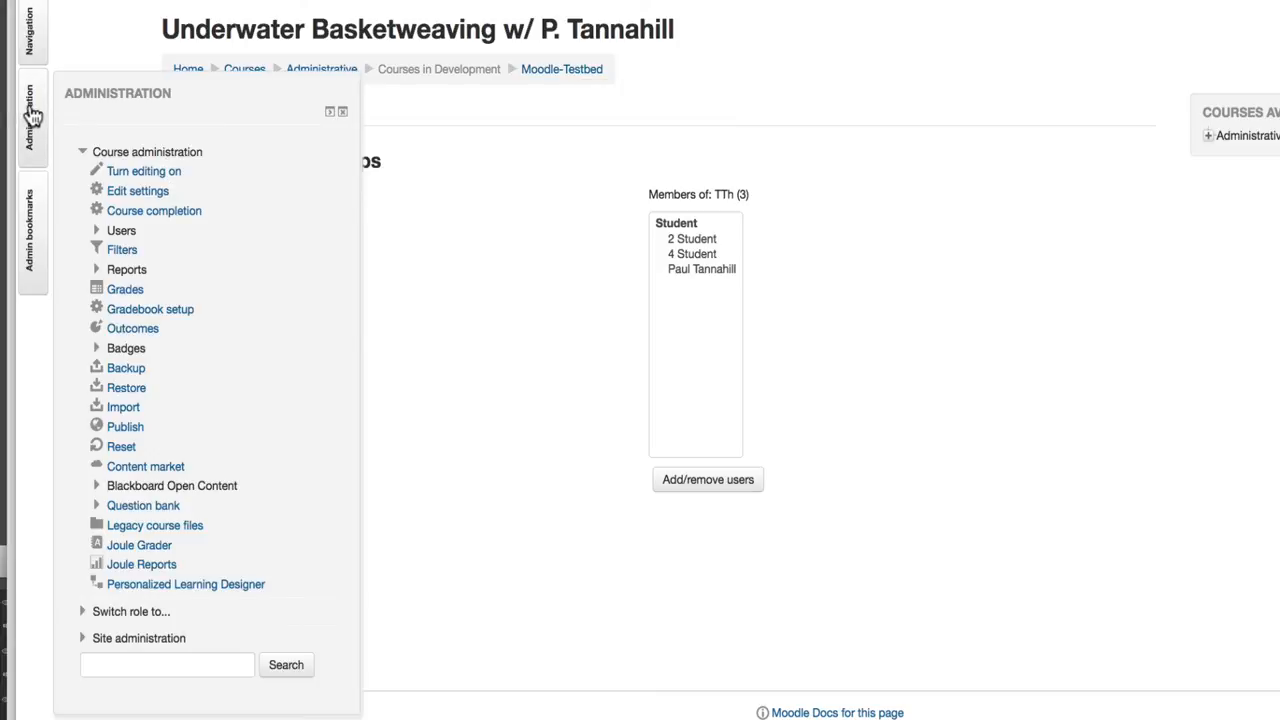
pyautogui.moveTo(168, 244)
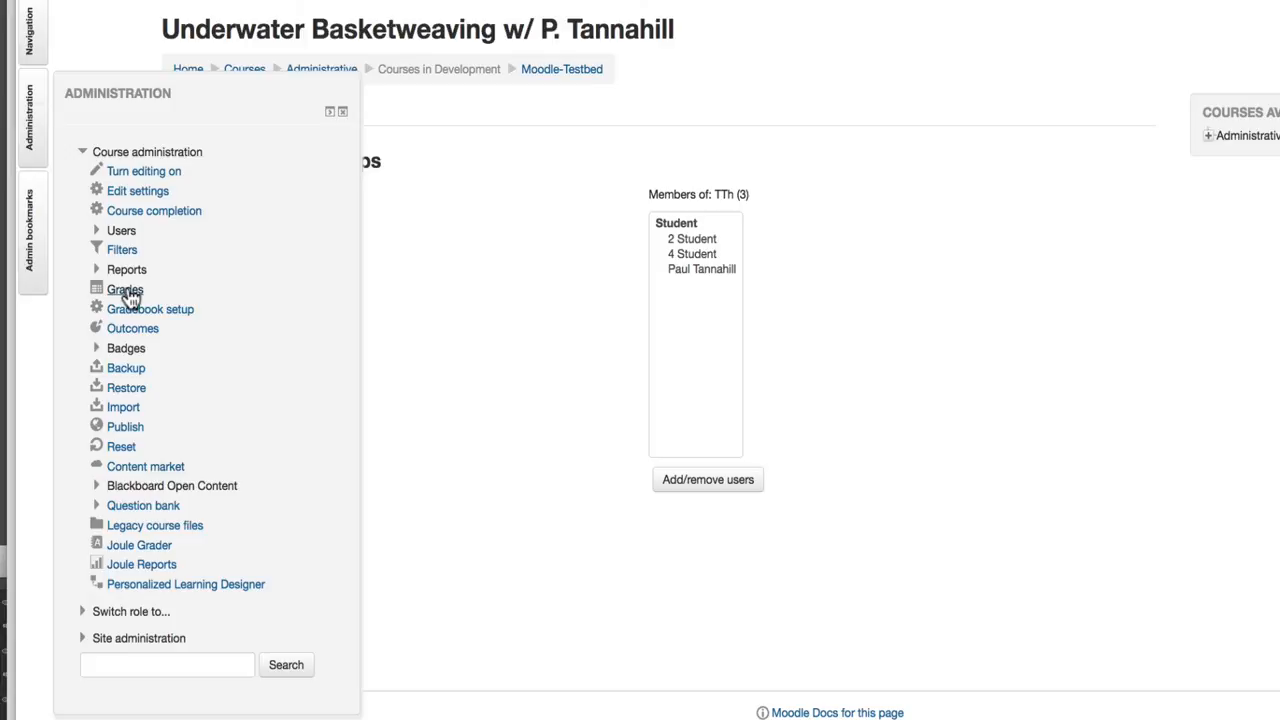
pyautogui.click(124, 288)
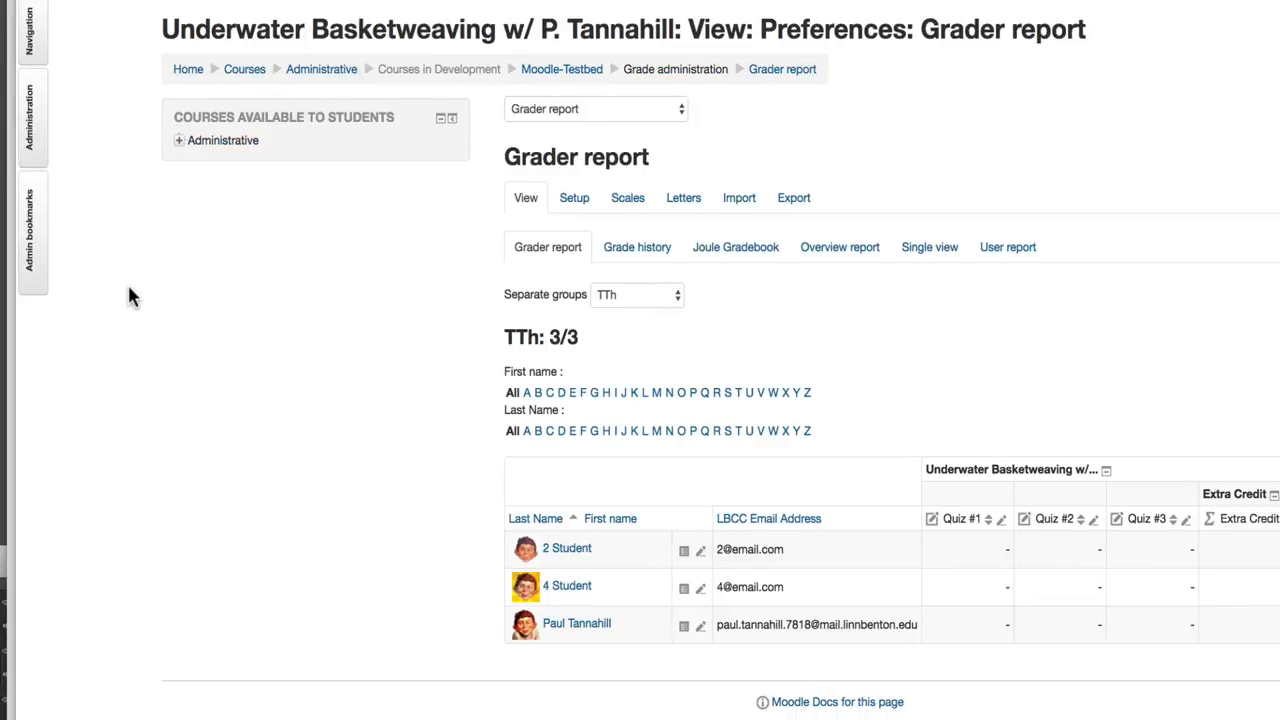
# Step: Filter the grader report to All participants, then to only the MWF group
pyautogui.scroll(-3)
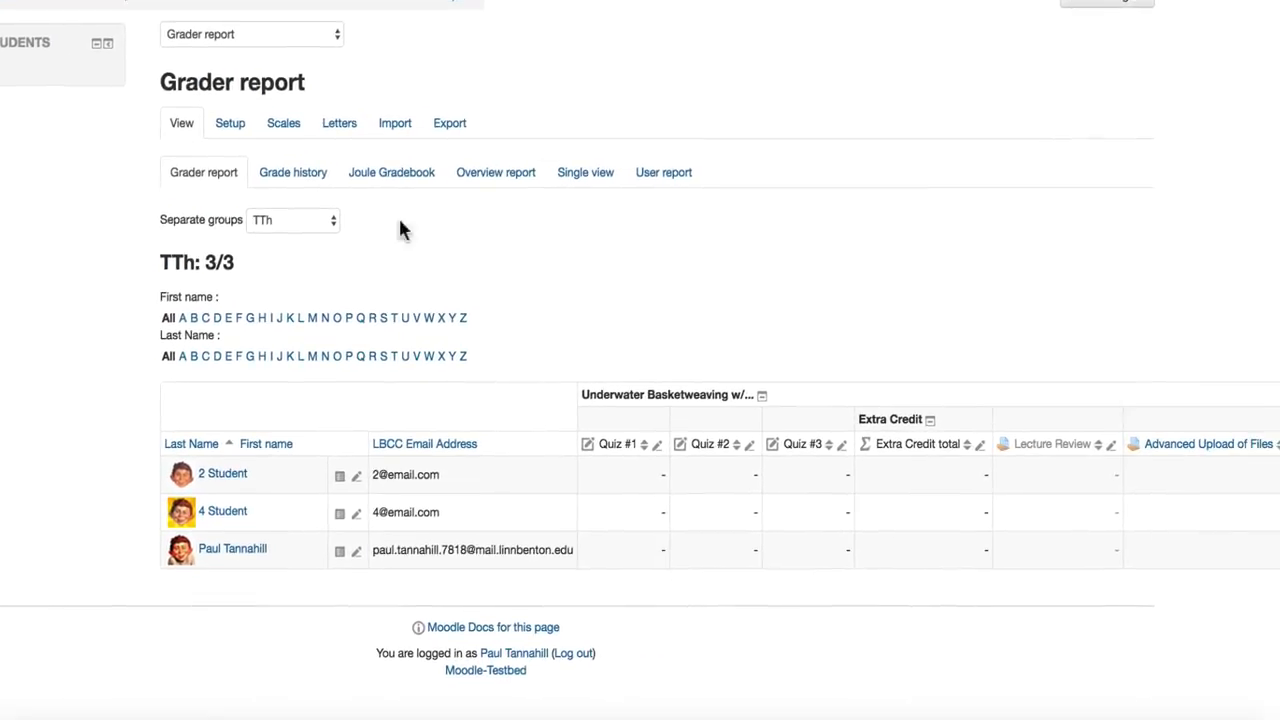
pyautogui.click(292, 218)
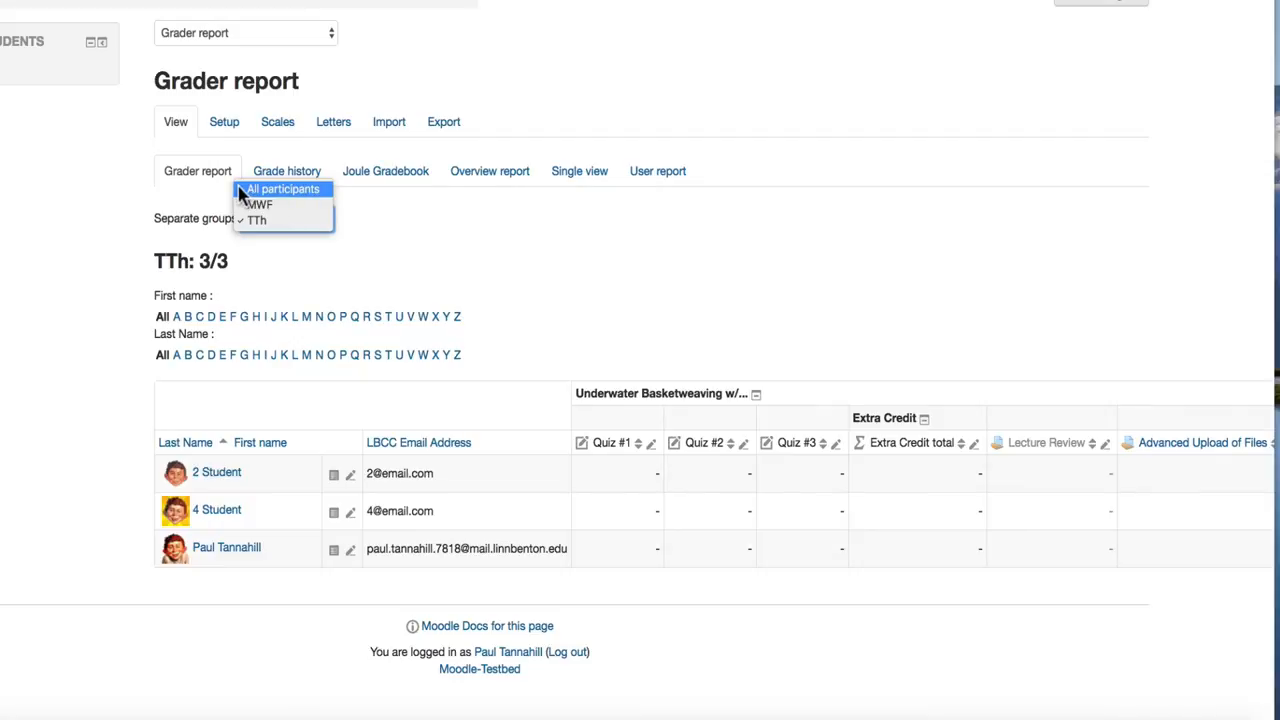
pyautogui.click(284, 188)
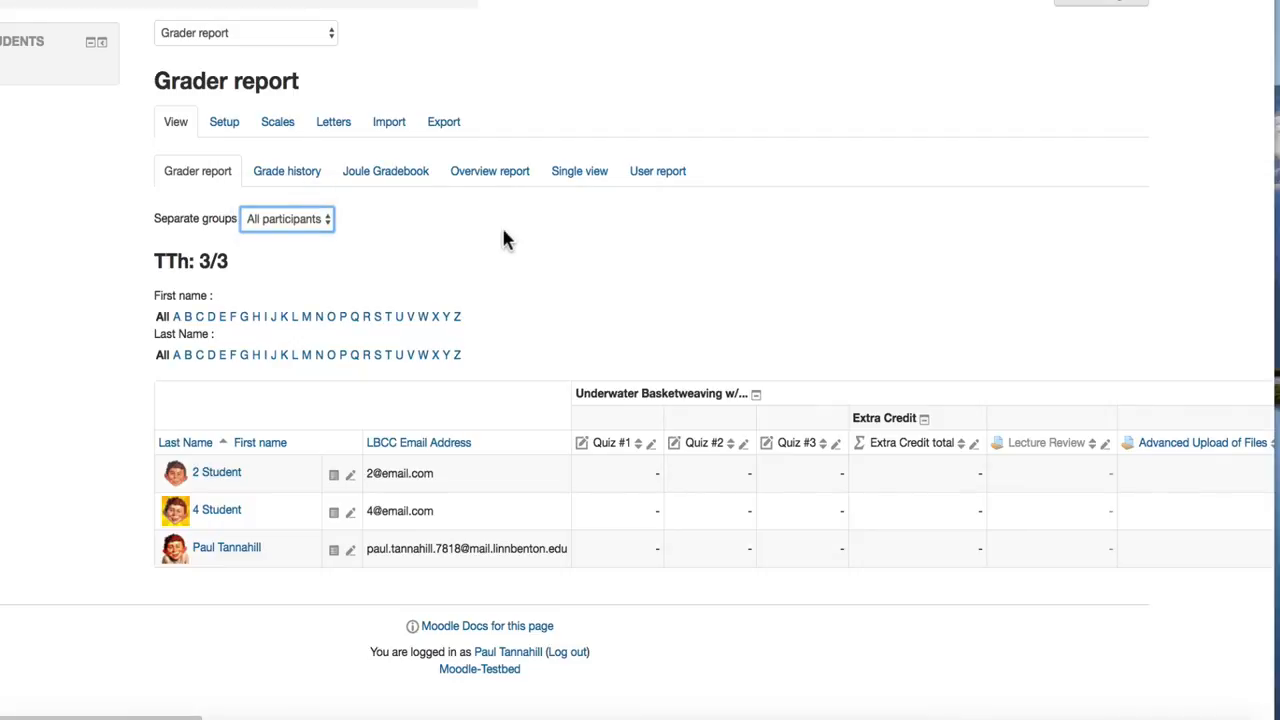
pyautogui.click(288, 218)
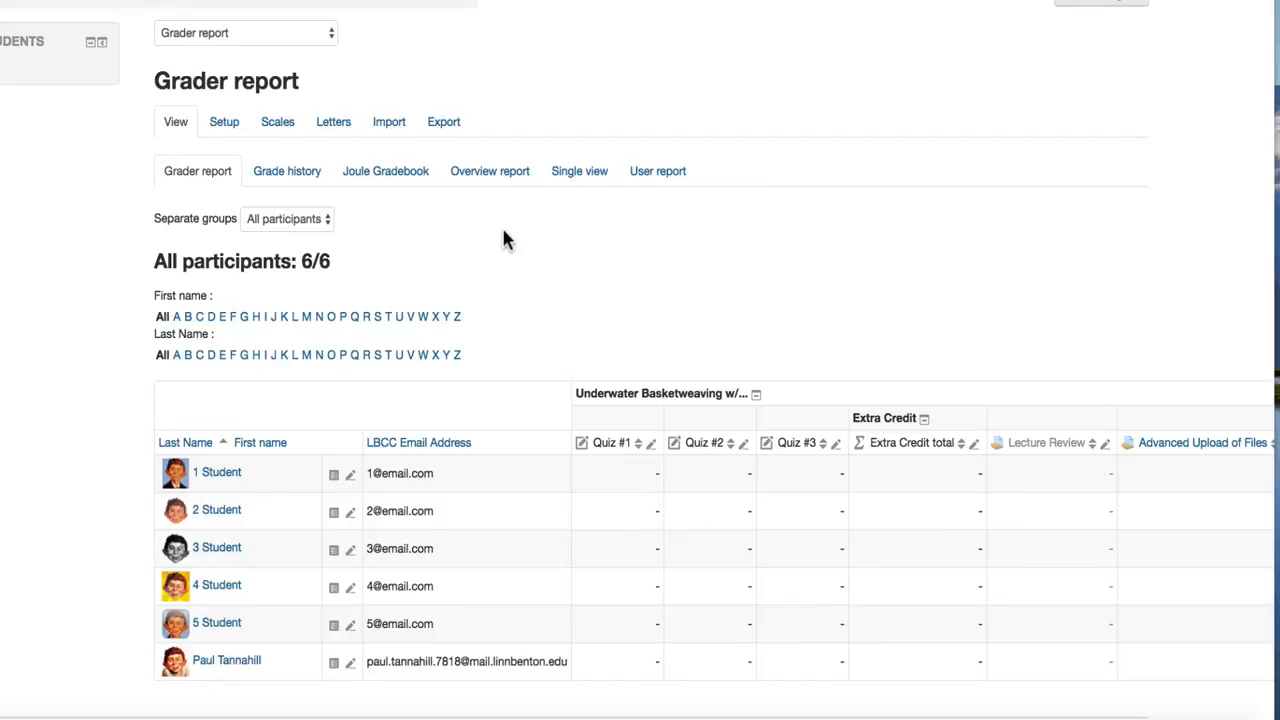
pyautogui.click(288, 218)
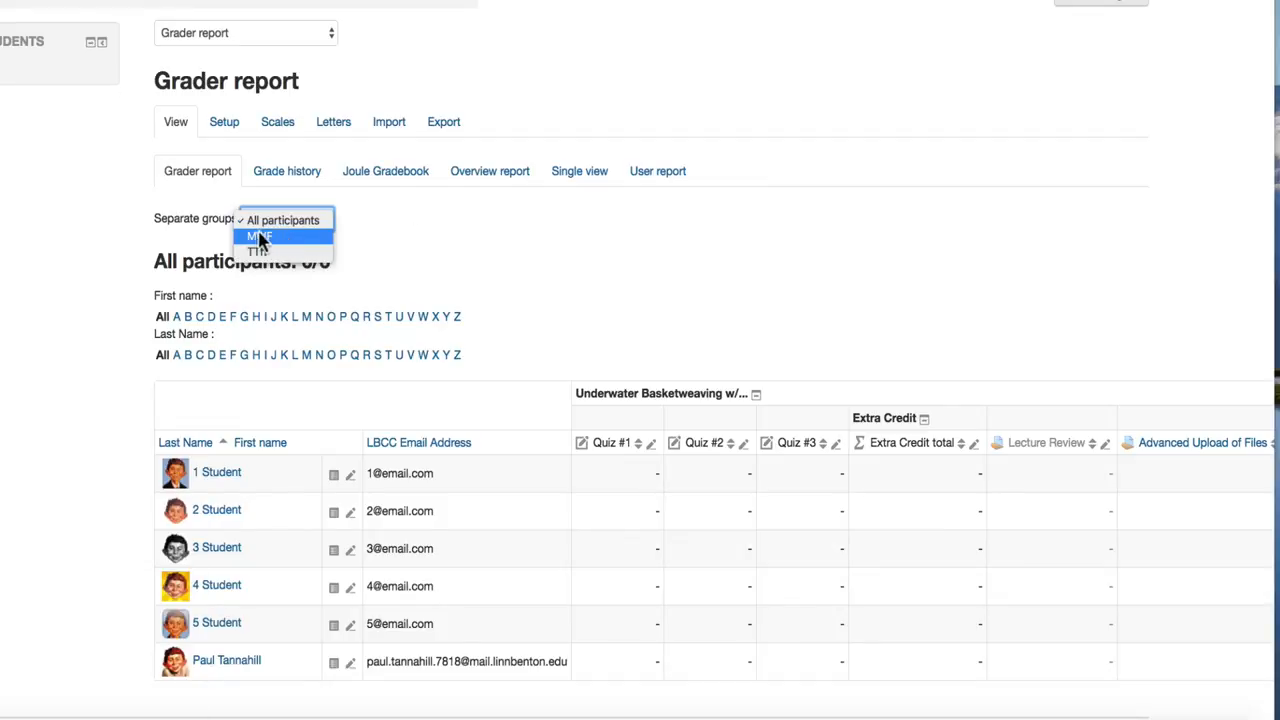
pyautogui.click(258, 236)
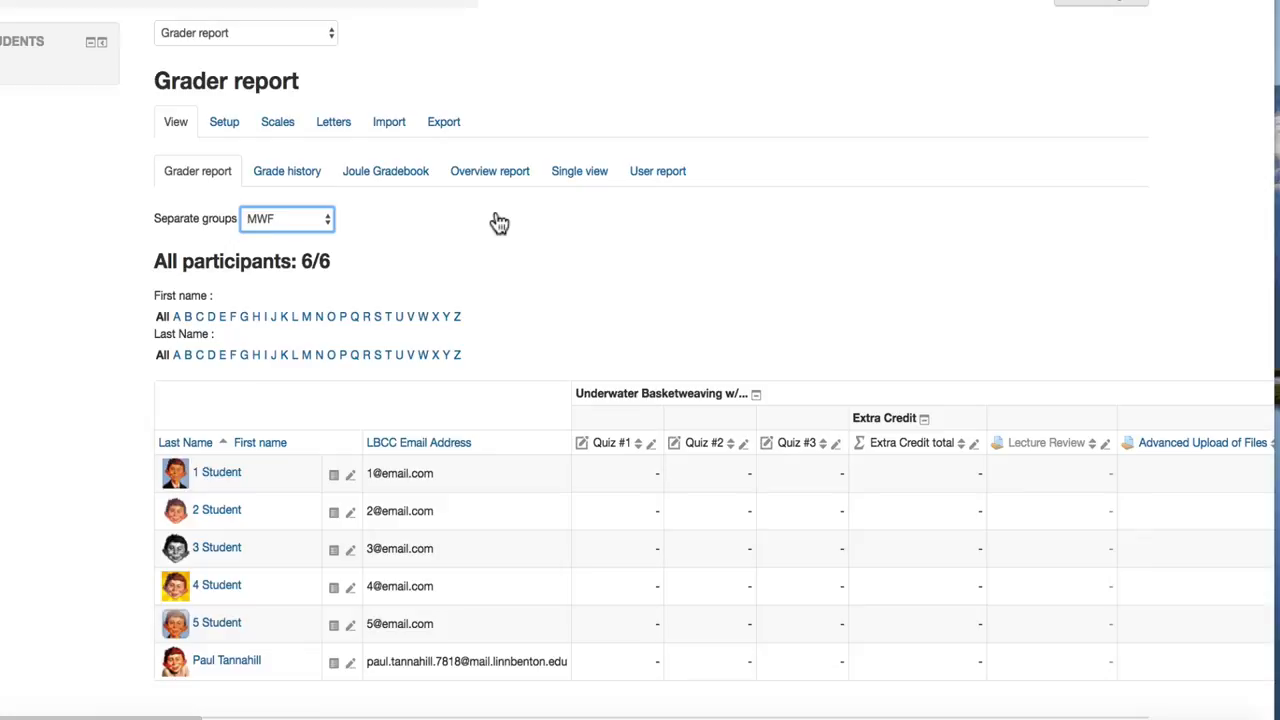
pyautogui.click(288, 218)
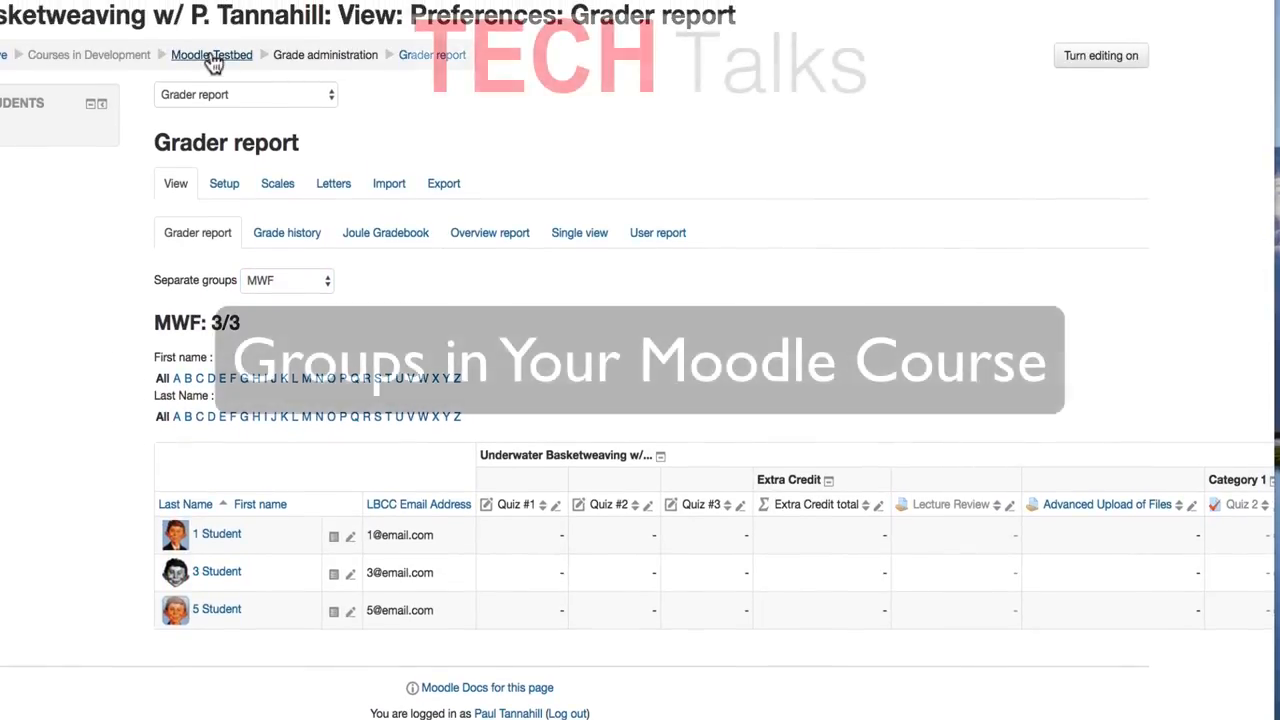
# Step: Return to the course home page via the Moodle-Testbed breadcrumb
pyautogui.click(212, 56)
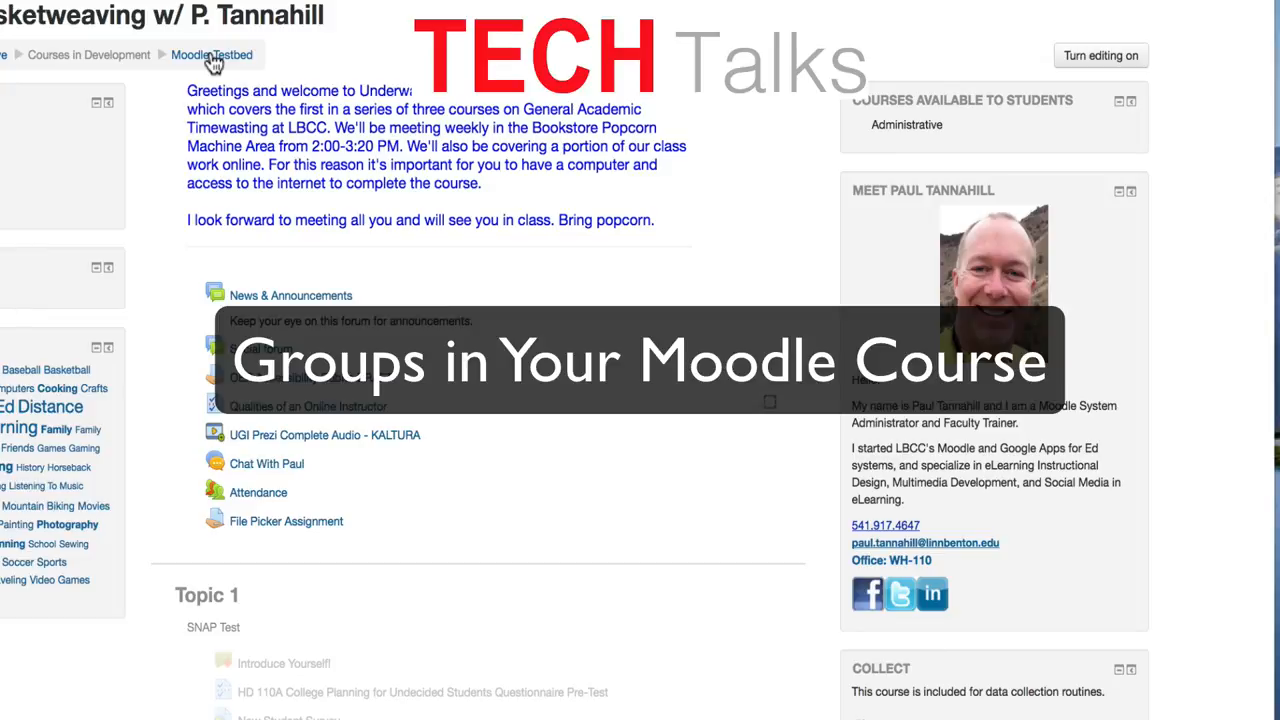